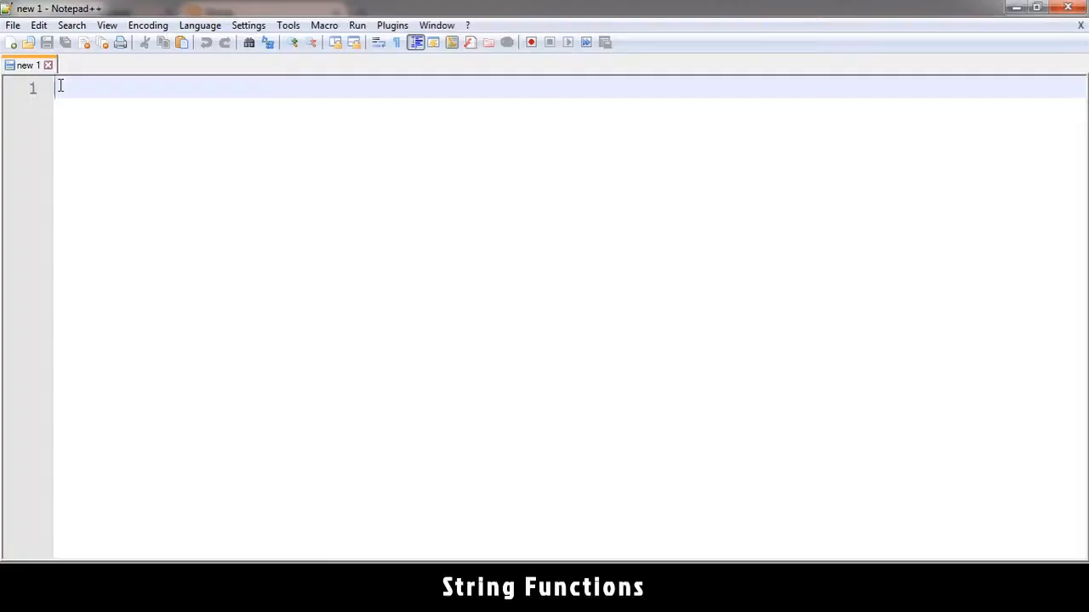
# Open html.php and save a copy as string_functions.php in the tutorial folder.
pyautogui.click(13, 24)
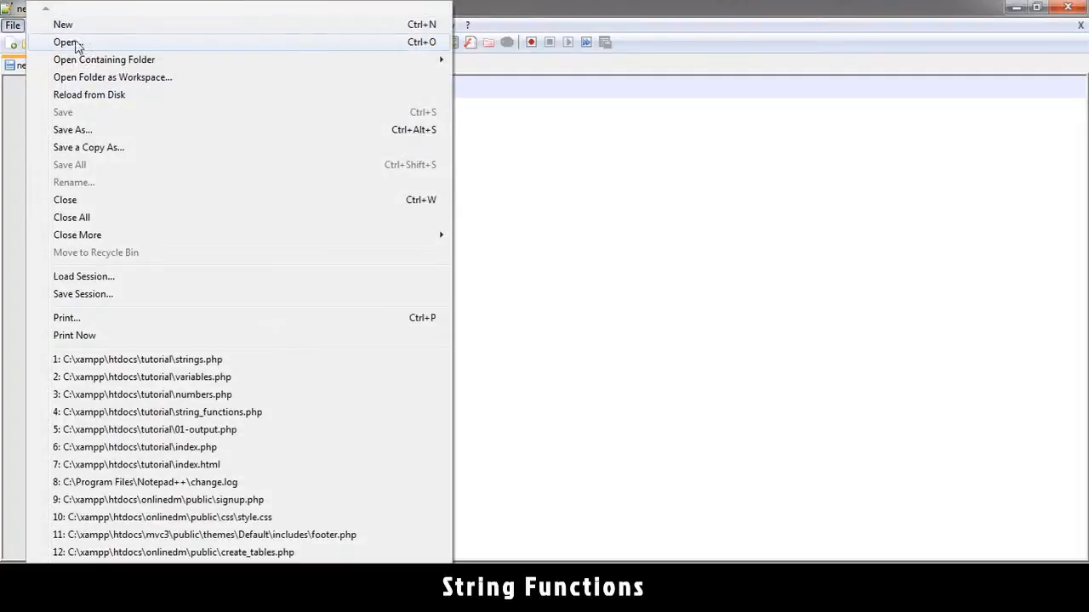
pyautogui.click(64, 42)
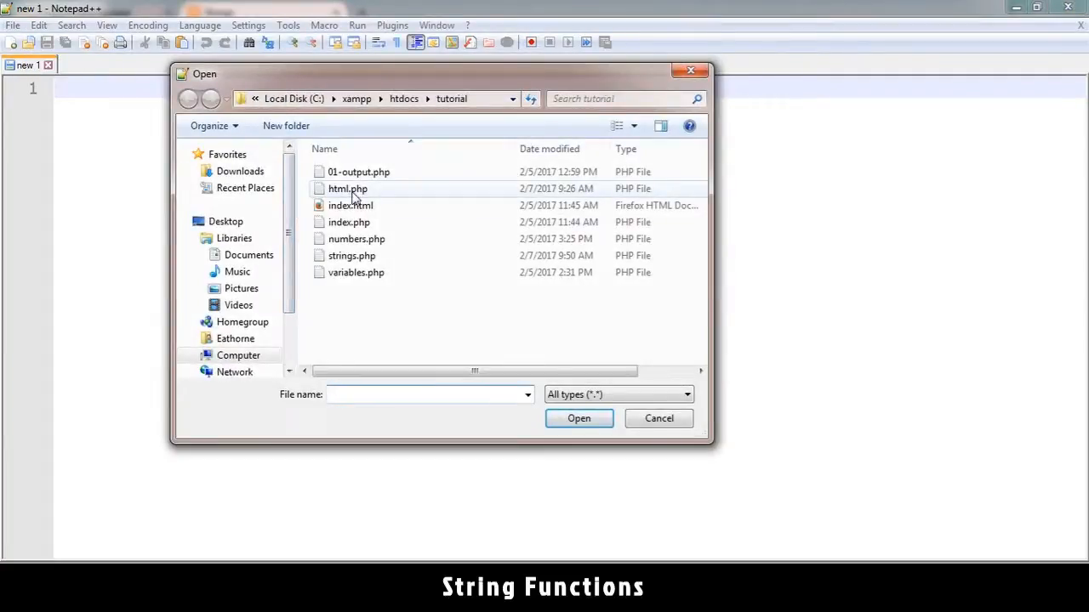
pyautogui.doubleClick(347, 188)
pyautogui.write('string_functions.php')
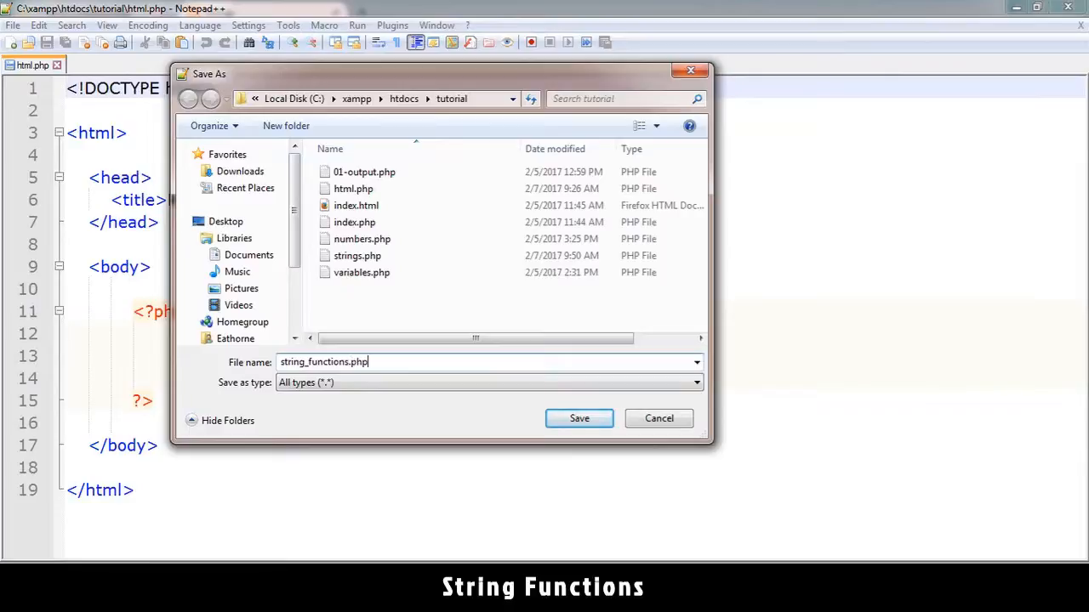
pyautogui.click(578, 417)
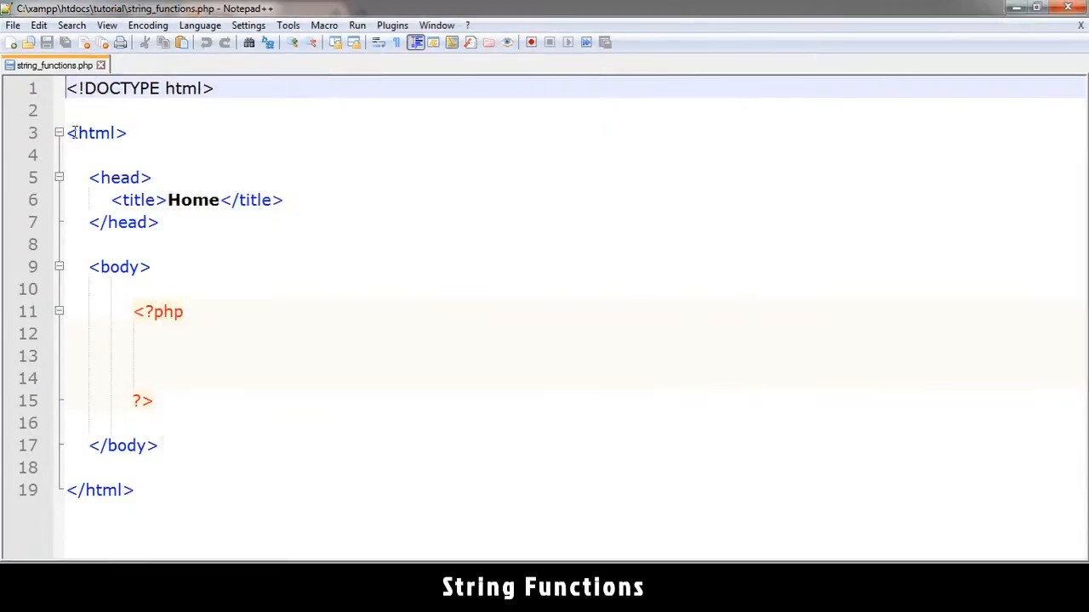
# Replace the <title> text with 'string funtions' and save.
pyautogui.write('s')
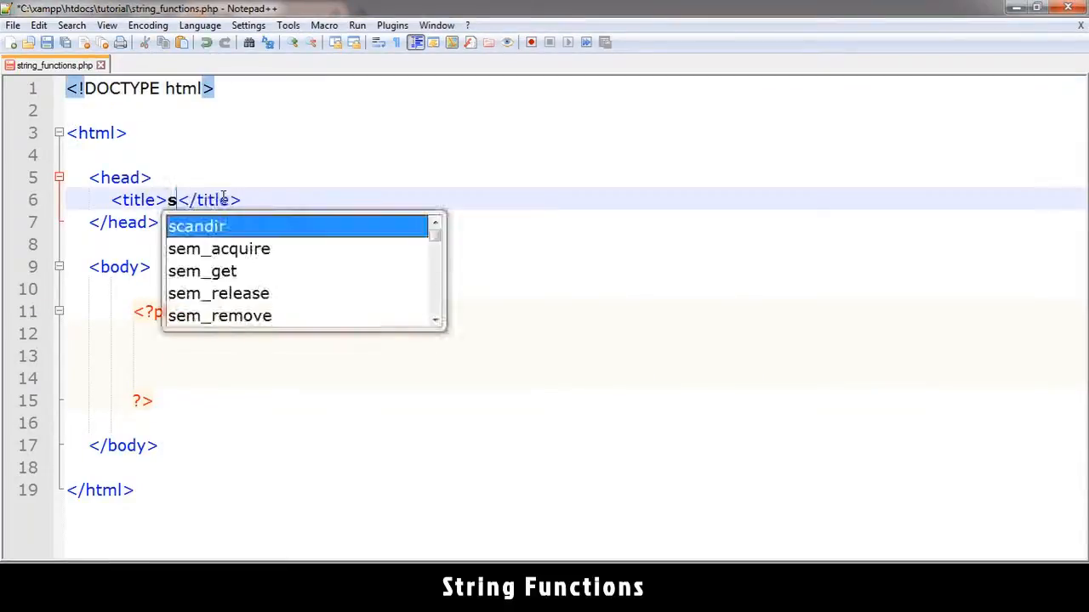
pyautogui.write('tring f')
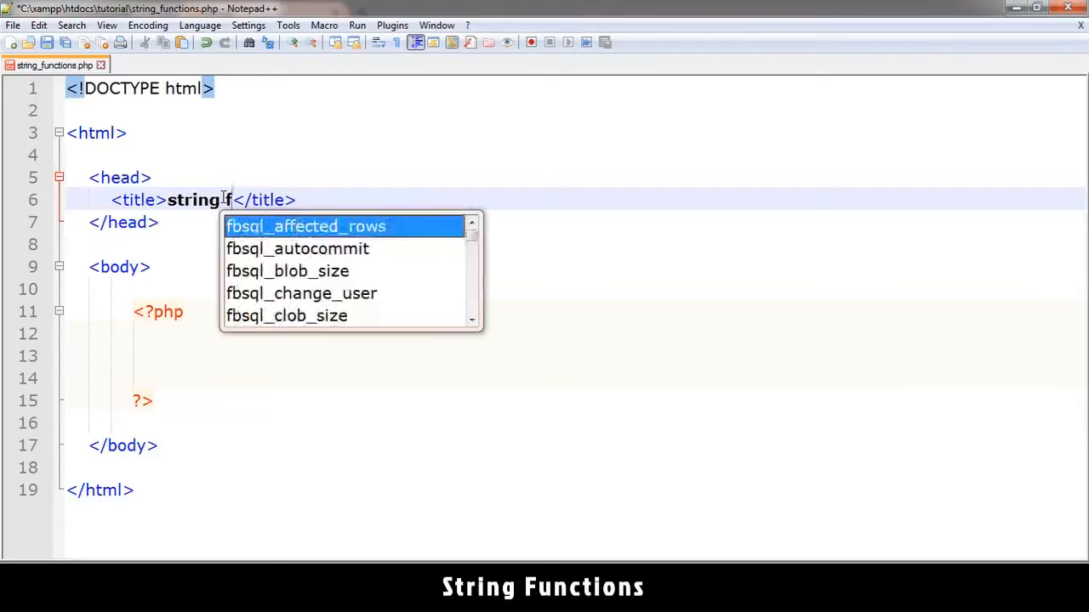
pyautogui.write('funtions')
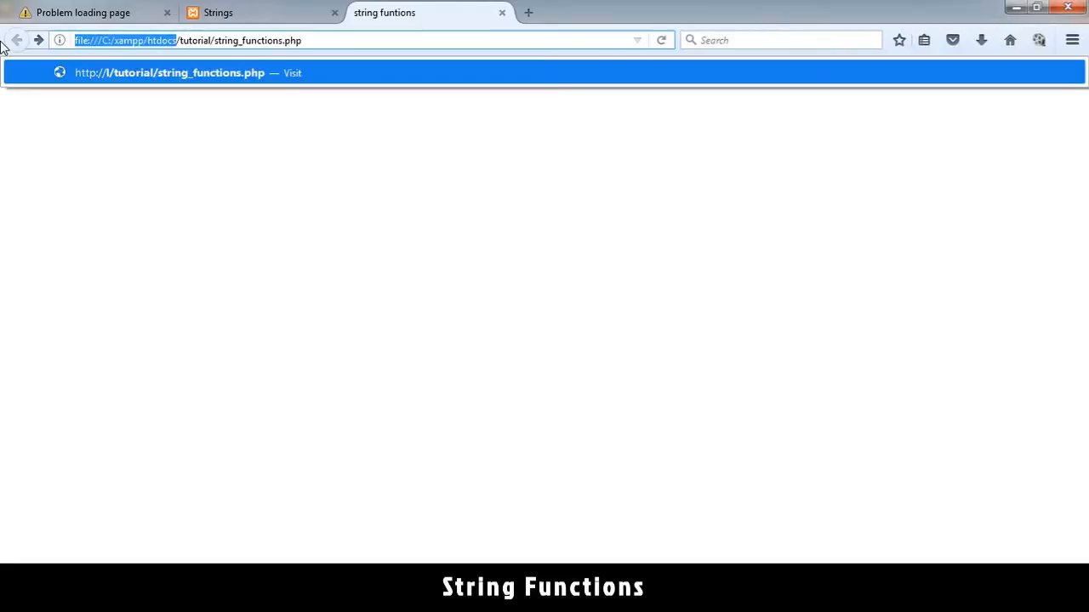
# Load localhost/tutorial/string_functions.php in the Firefox address bar.
pyautogui.write('localhost/tutorial/string_functions.php')
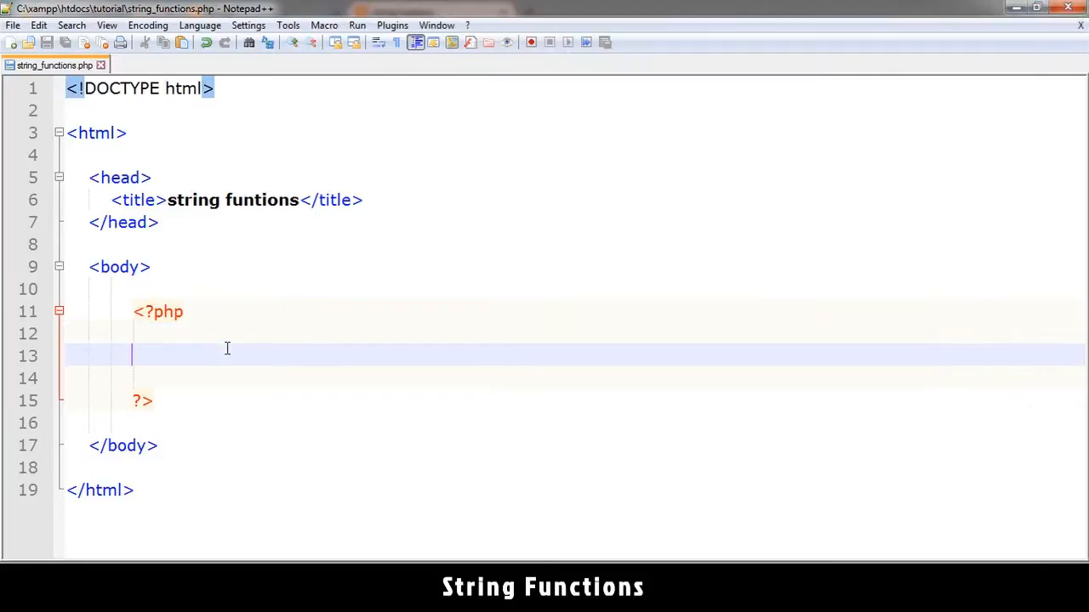
# Add $myString = "this is a test"; and echo $myString; inside the PHP block.
pyautogui.write('$myString = "this is a test";')
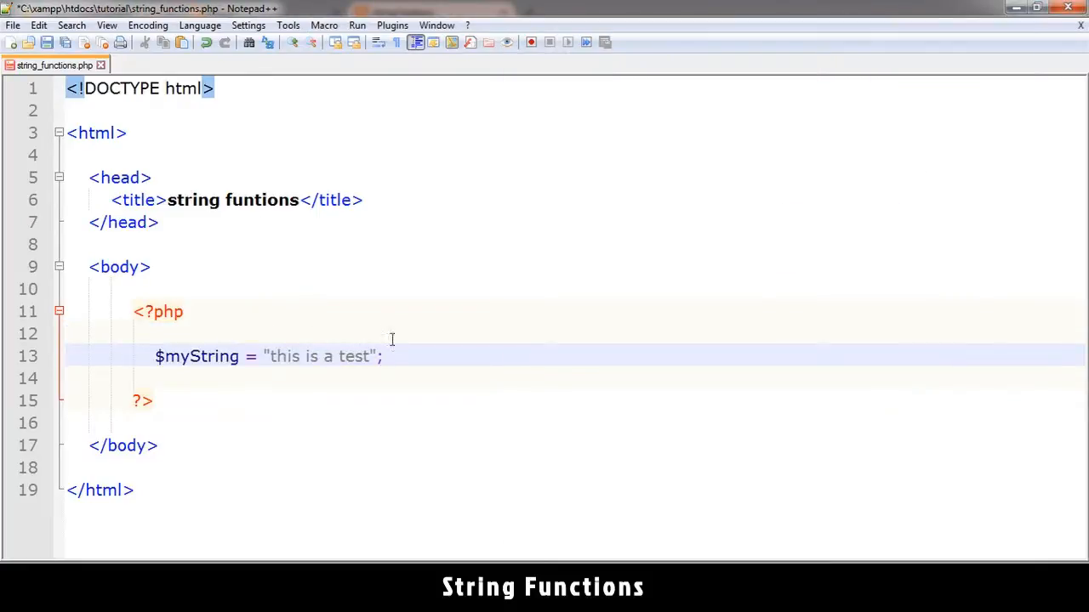
pyautogui.write('echo $myString')
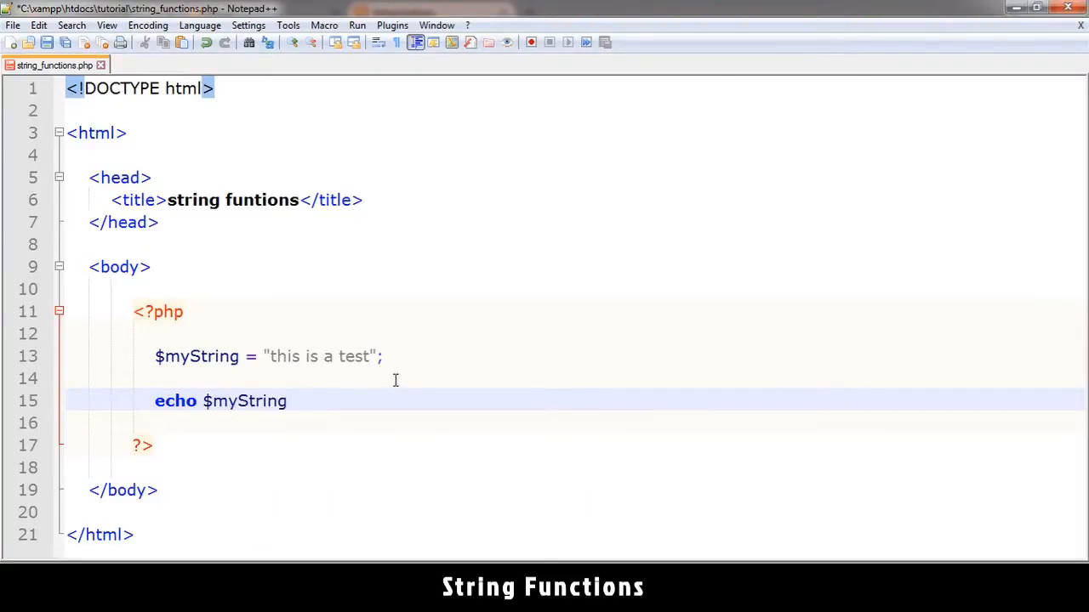
pyautogui.write(';')
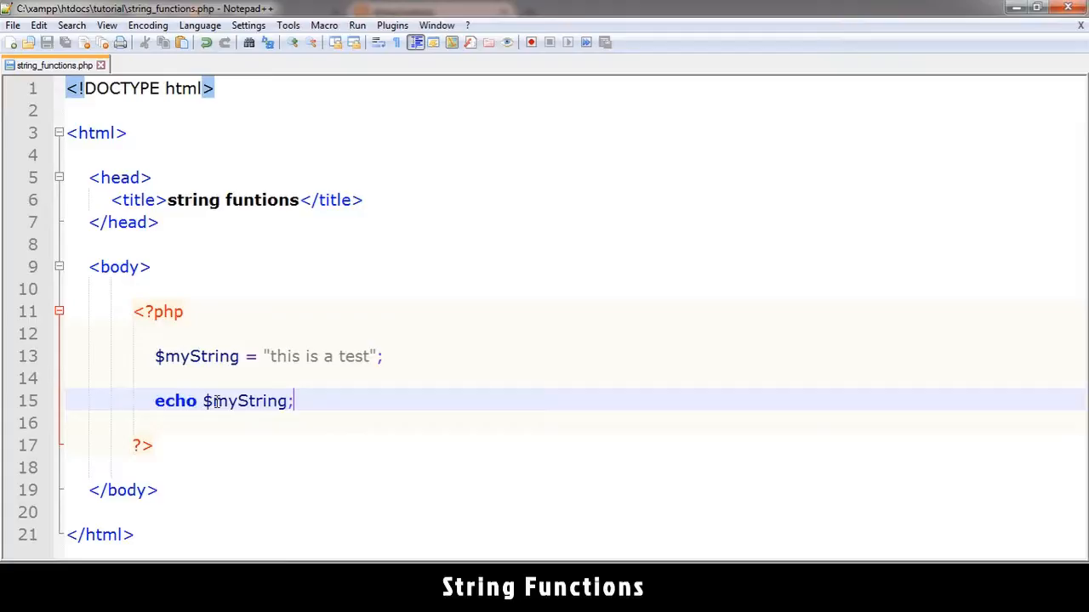
pyautogui.click(247, 400)
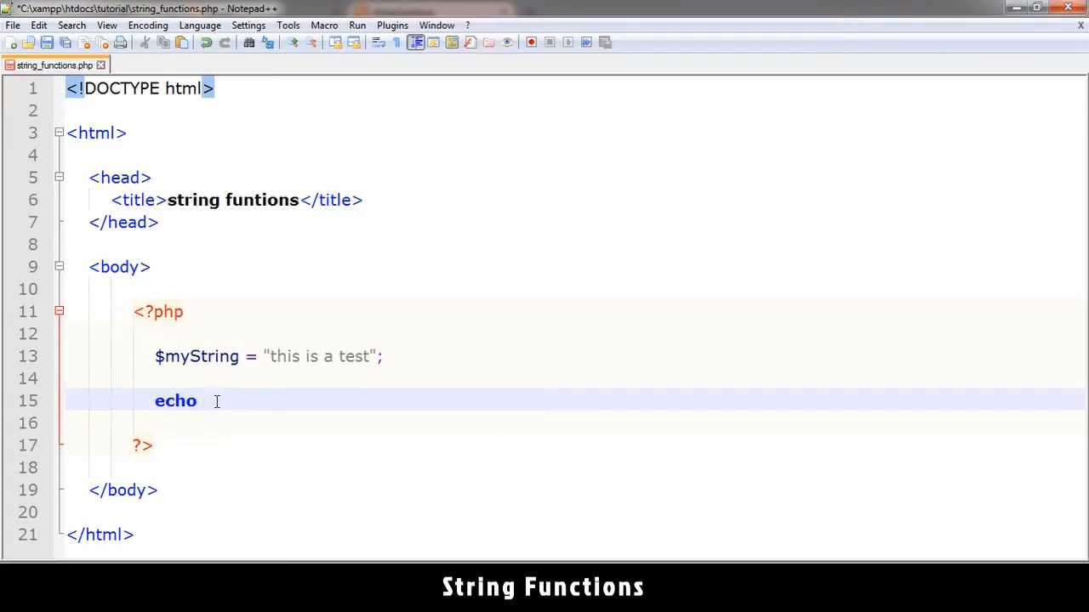
pyautogui.write('$m')
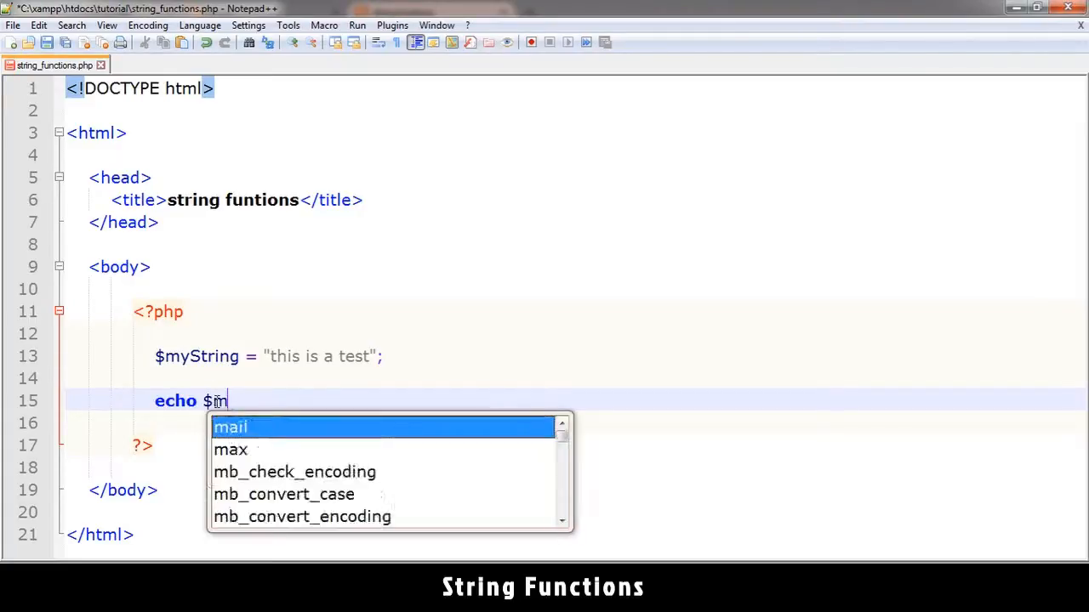
pyautogui.write('yString')
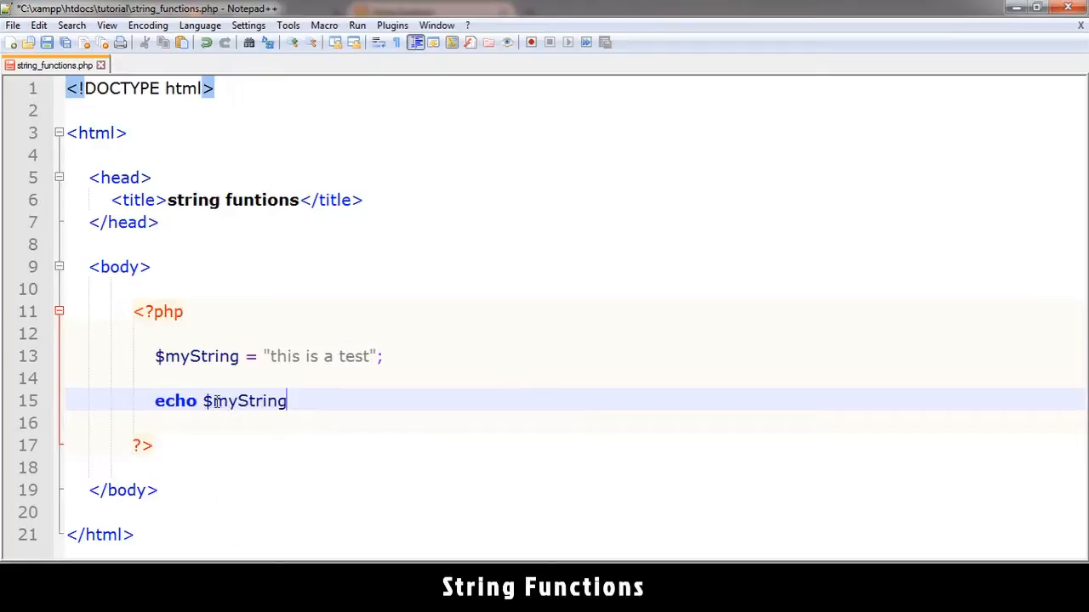
pyautogui.write(';')
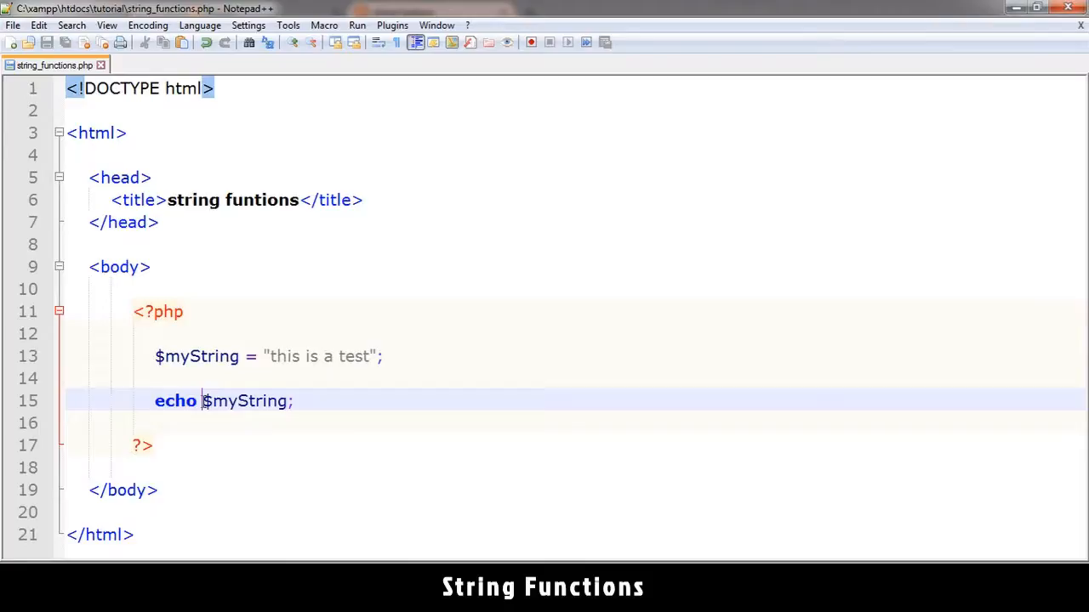
# Wrap the echoed $myString in strtoupper() and save.
pyautogui.write('str')
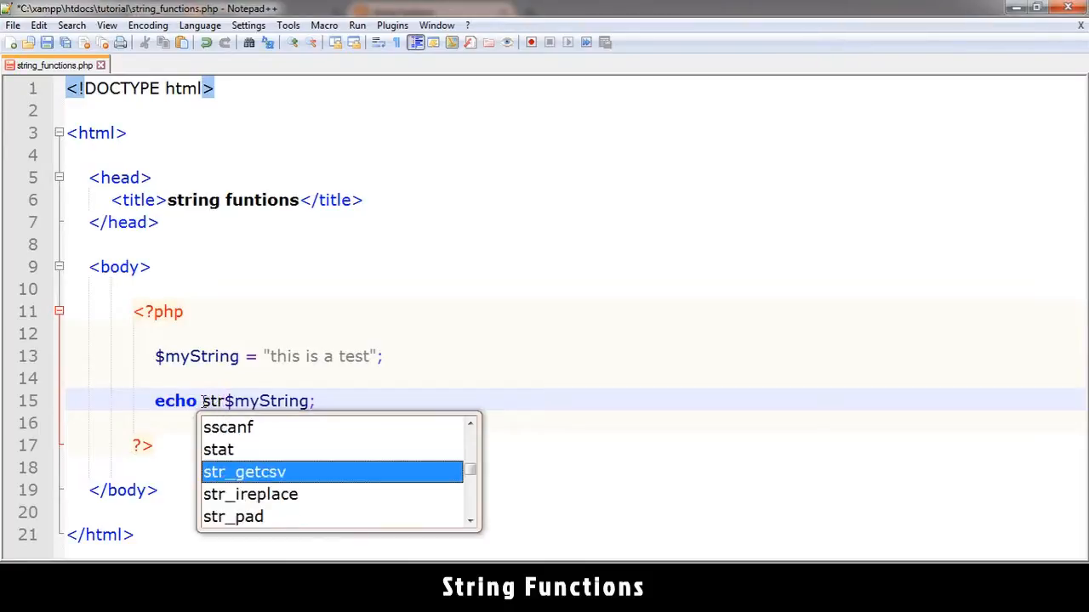
pyautogui.write('toupper(')
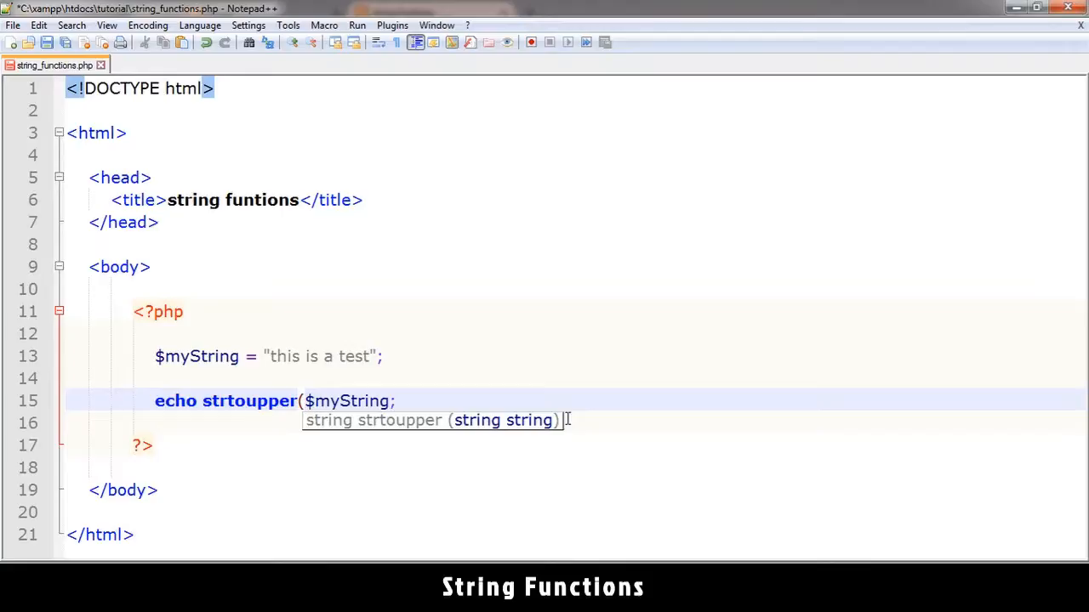
pyautogui.moveTo(308, 428)
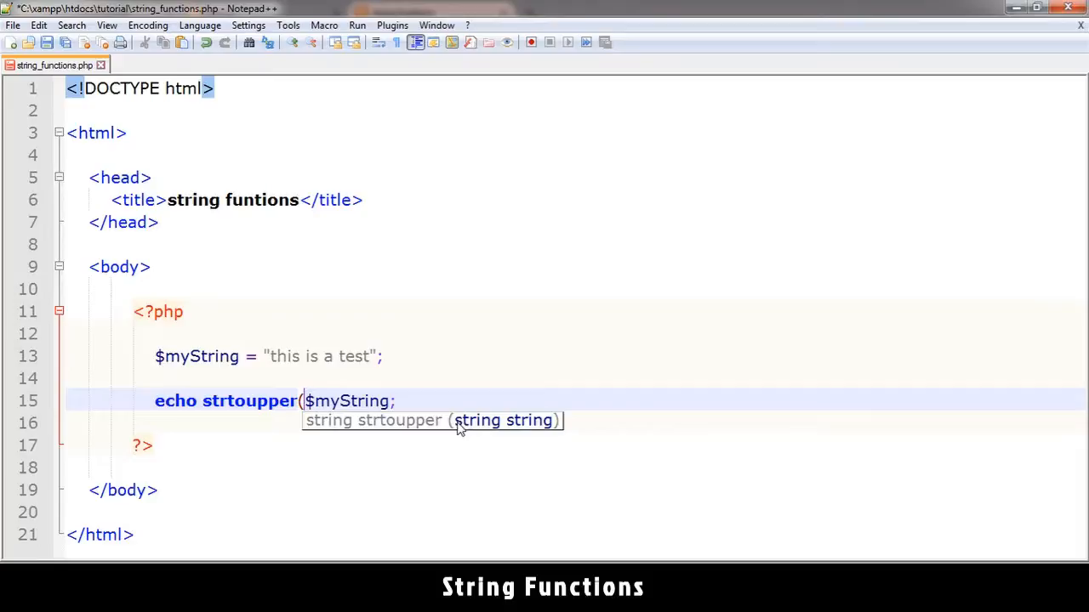
pyautogui.moveTo(540, 430)
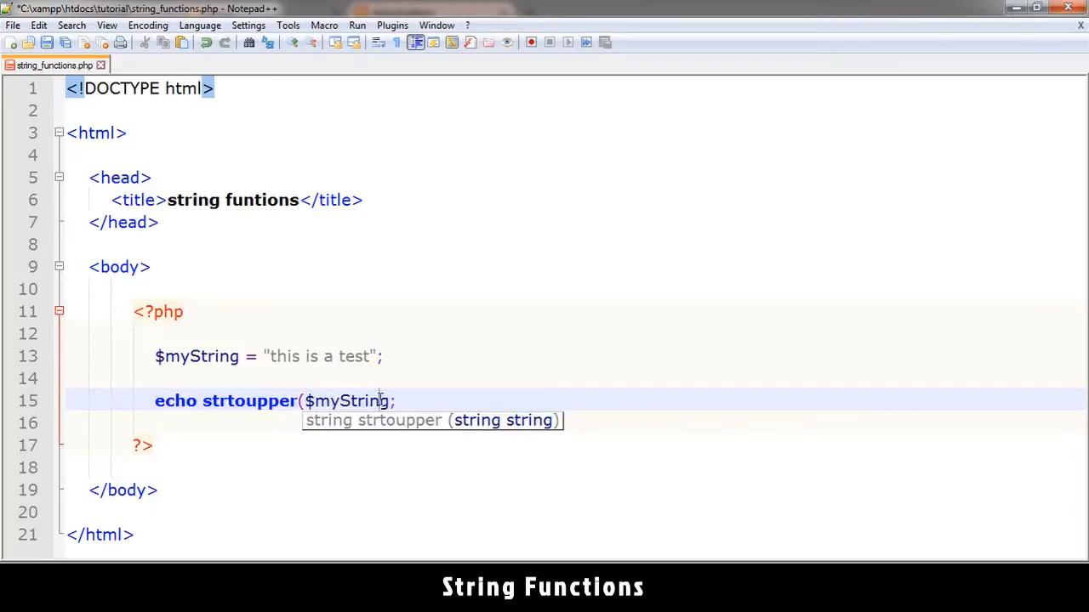
pyautogui.write(')')
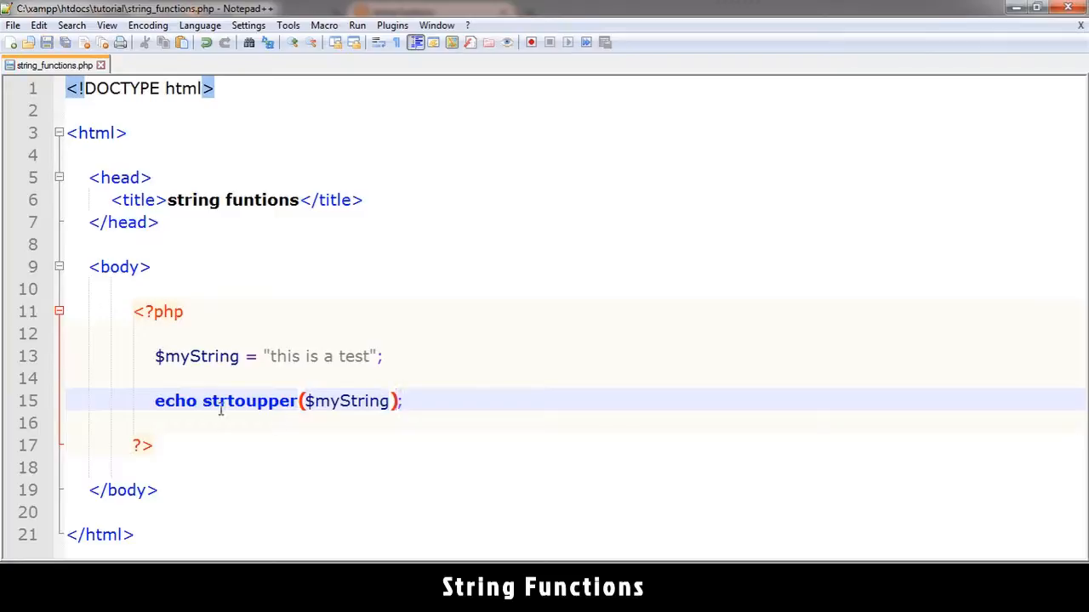
pyautogui.doubleClick(332, 401)
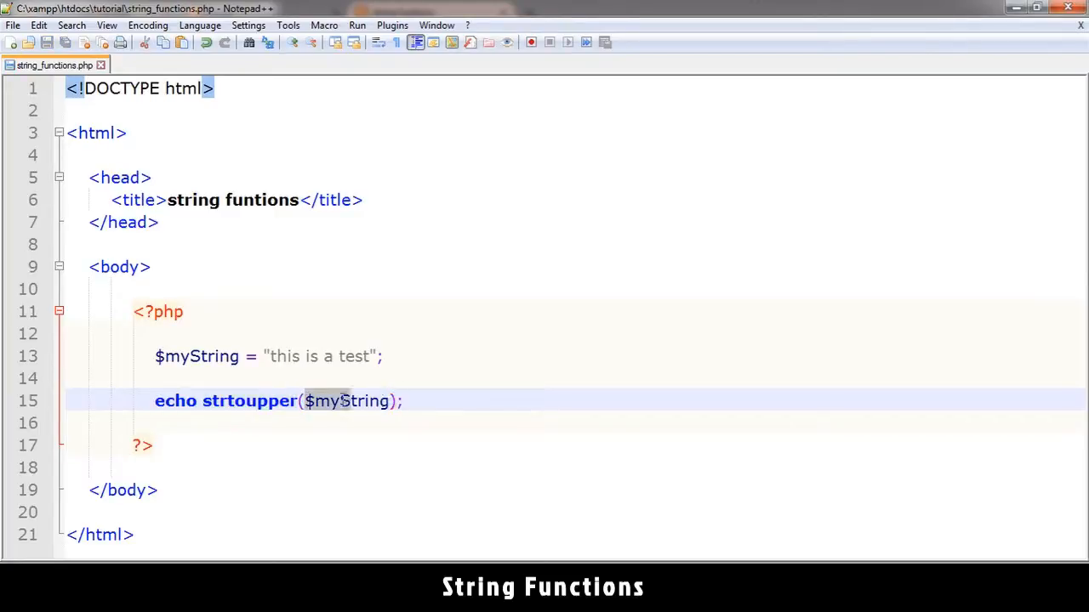
pyautogui.doubleClick(251, 400)
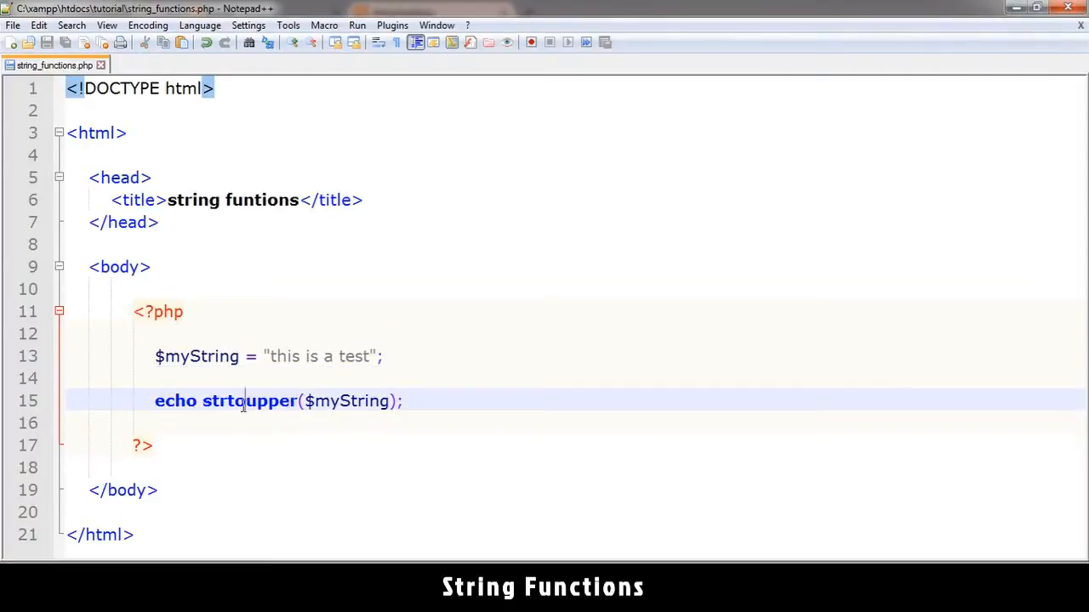
# Append . "<br/>" to the strtoupper echo line.
pyautogui.write('.')
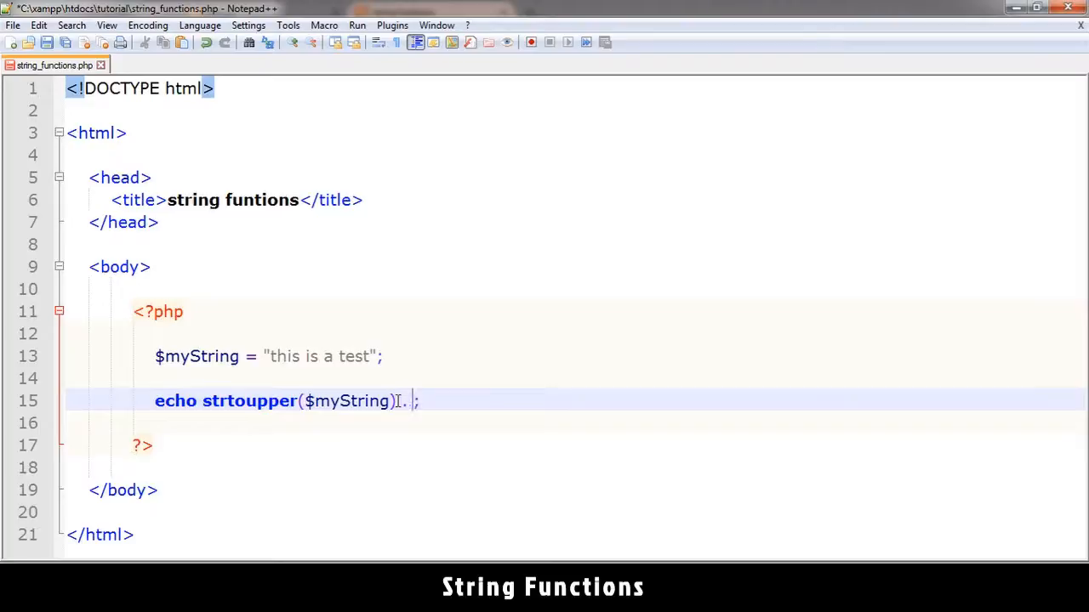
pyautogui.write('"')
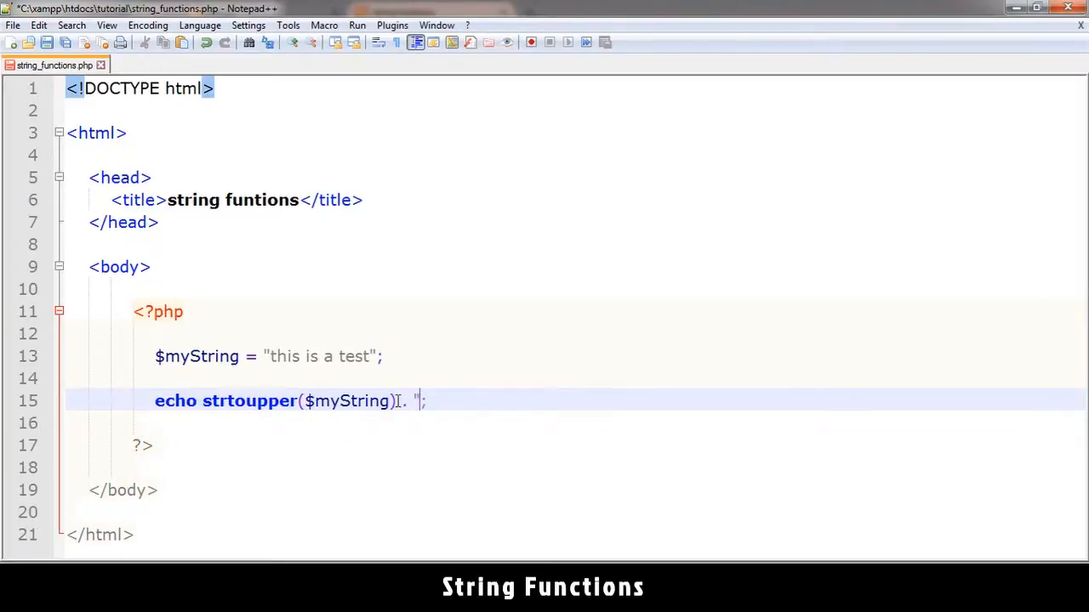
pyautogui.write('<br/>')
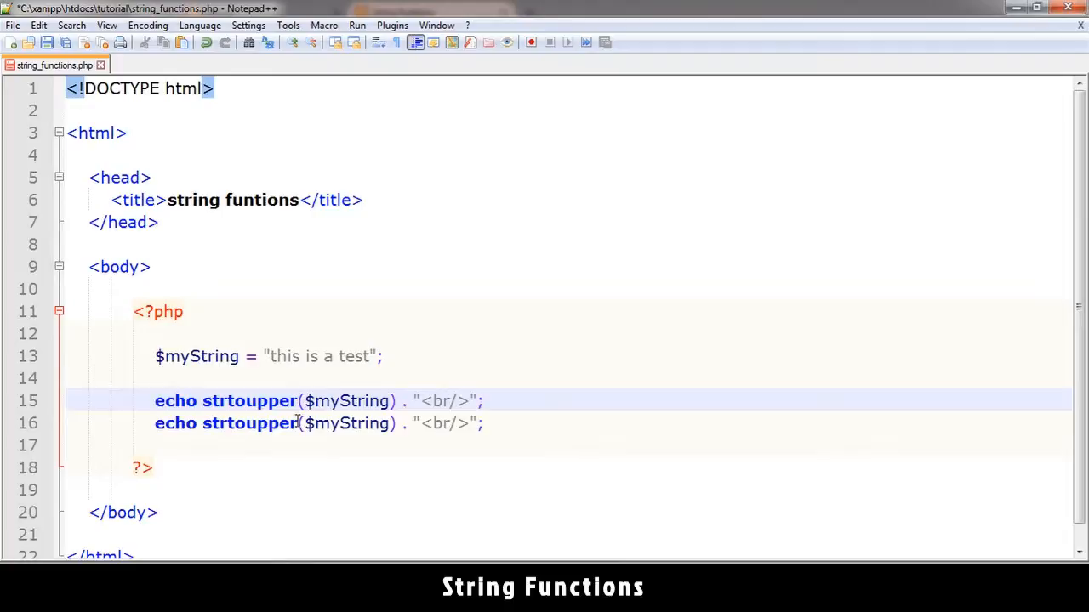
# Duplicate the line for a lowercase version and change the string to "thiS is a test".
pyautogui.doubleClick(250, 422)
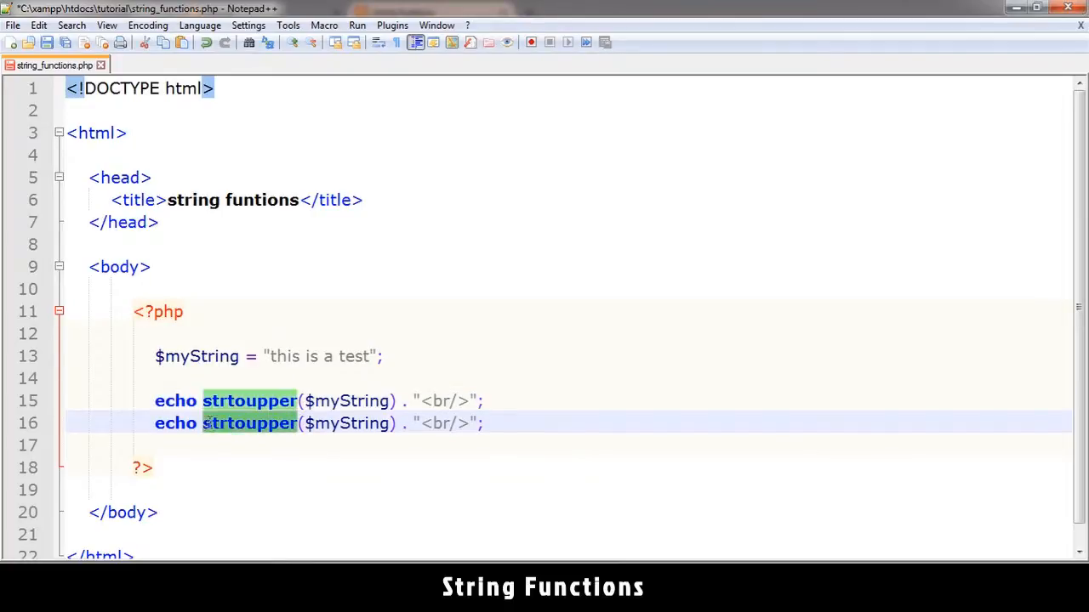
pyautogui.click(251, 422)
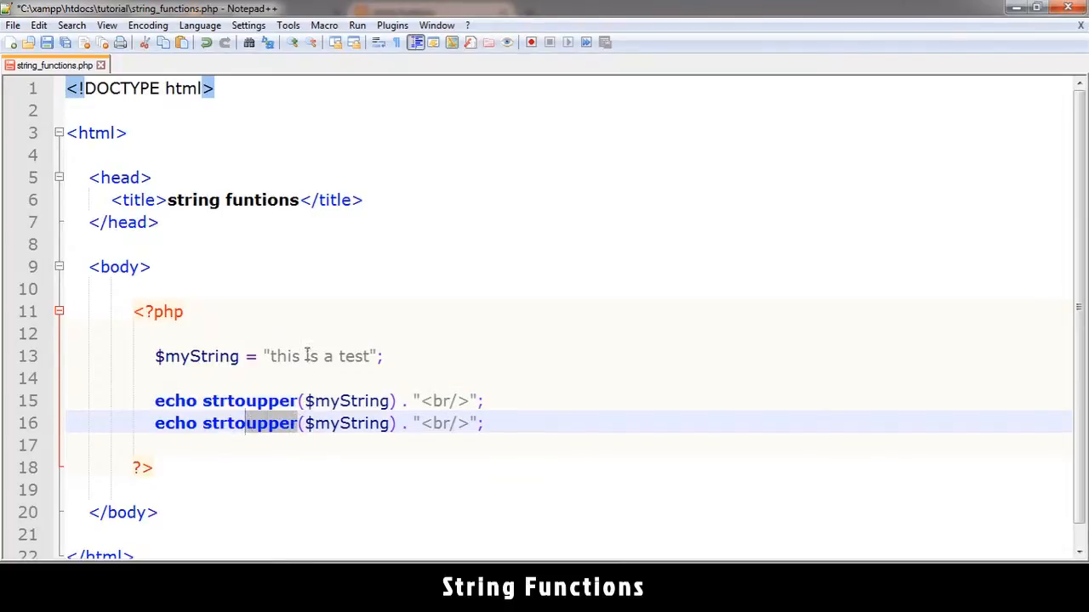
pyautogui.click(294, 356)
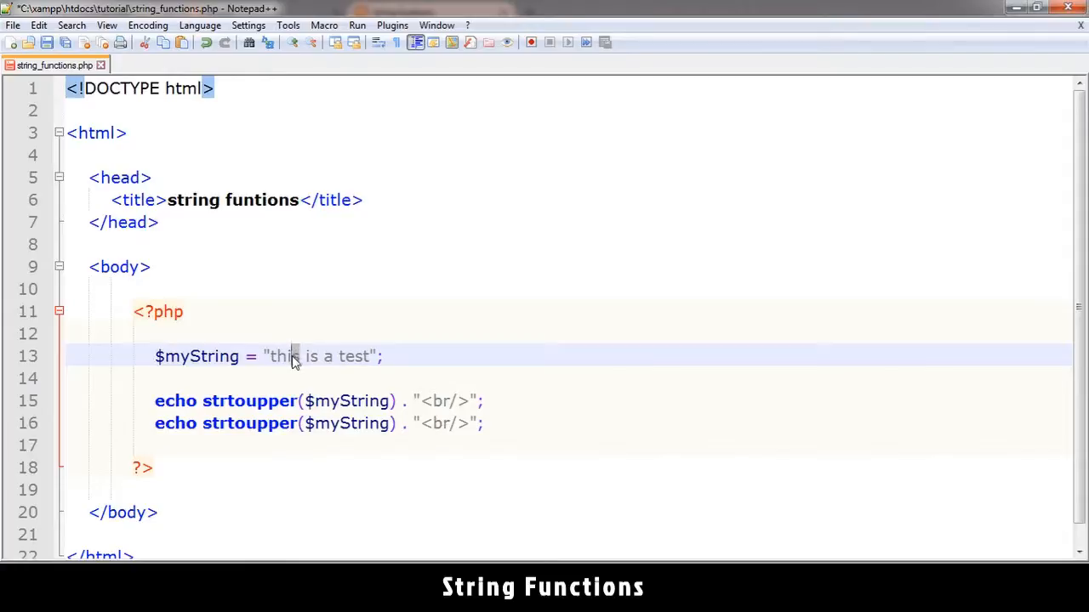
pyautogui.write('S')
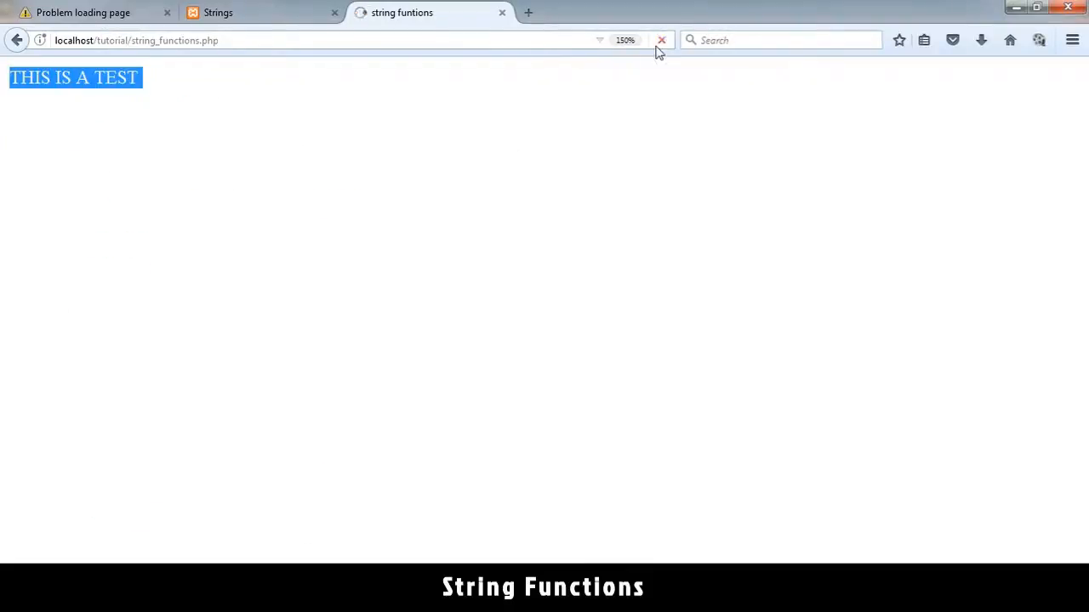
# Reload the localhost page to see the uppercase output.
pyautogui.click(661, 40)
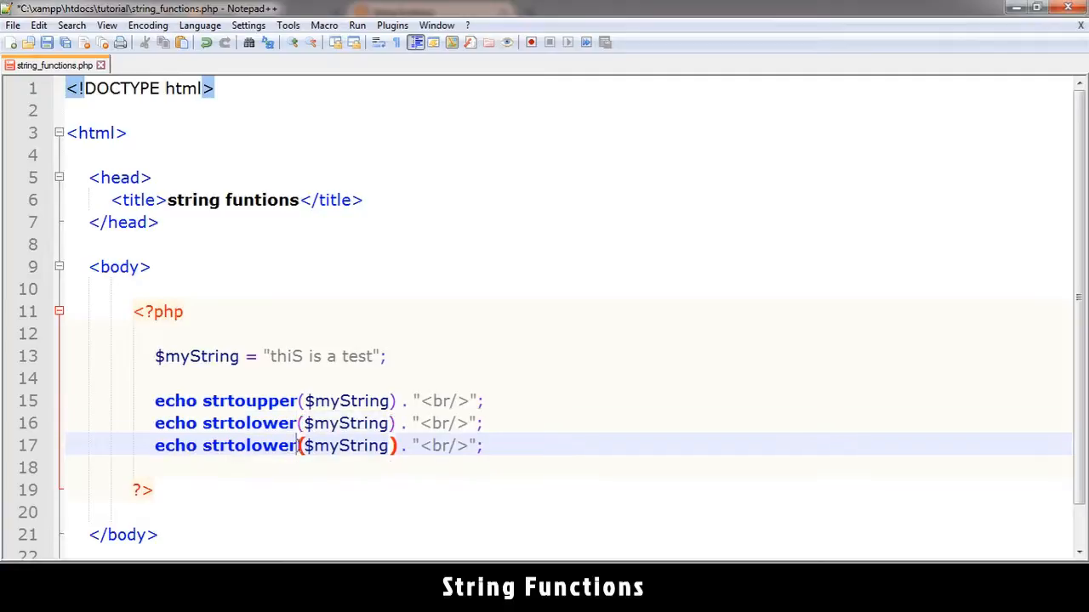
# Duplicate the strtolower line and change its function to ucwords.
pyautogui.write('ucword')
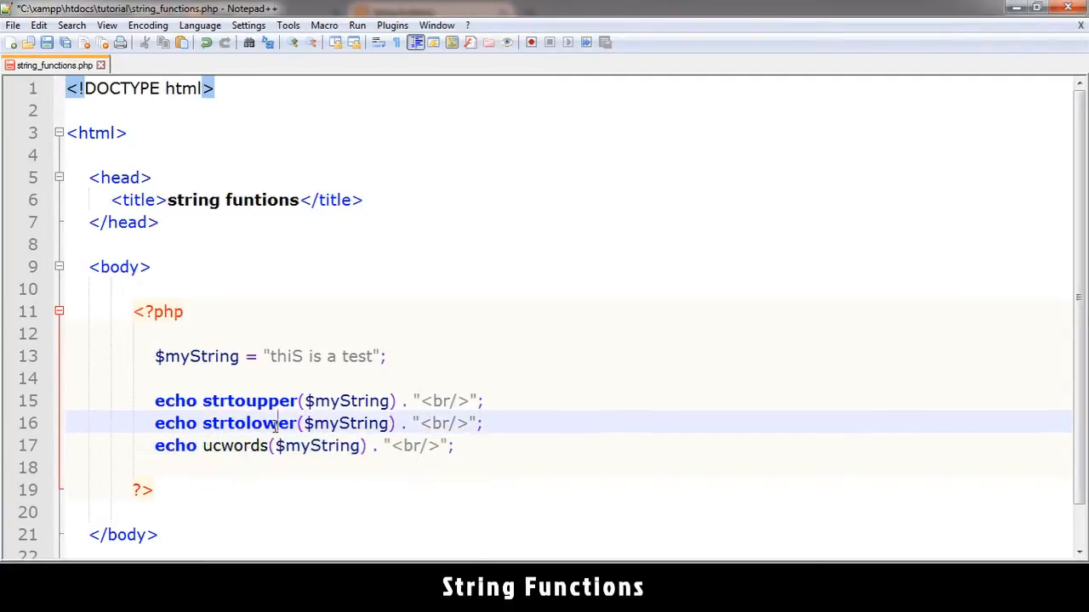
pyautogui.click(212, 445)
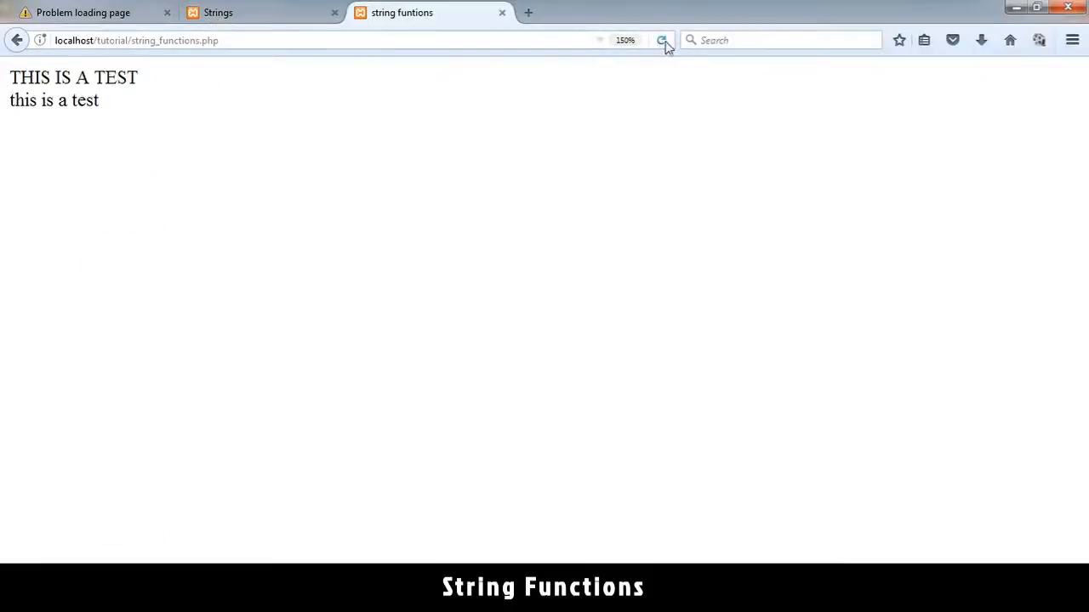
# Reload the page to show the uppercase, lowercase and ucwords output lines.
pyautogui.click(661, 40)
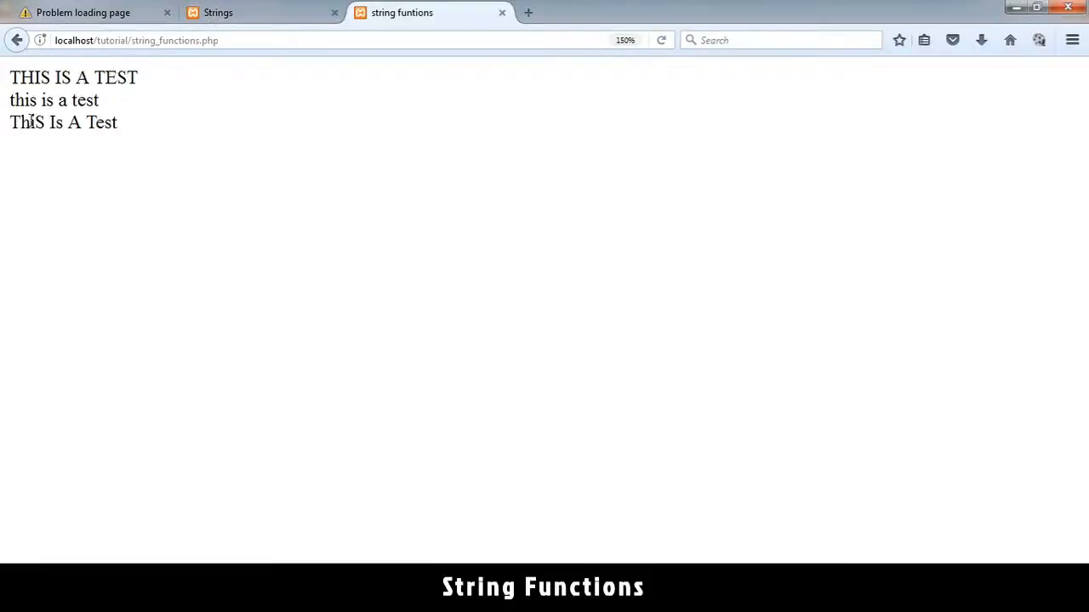
pyautogui.doubleClick(37, 122)
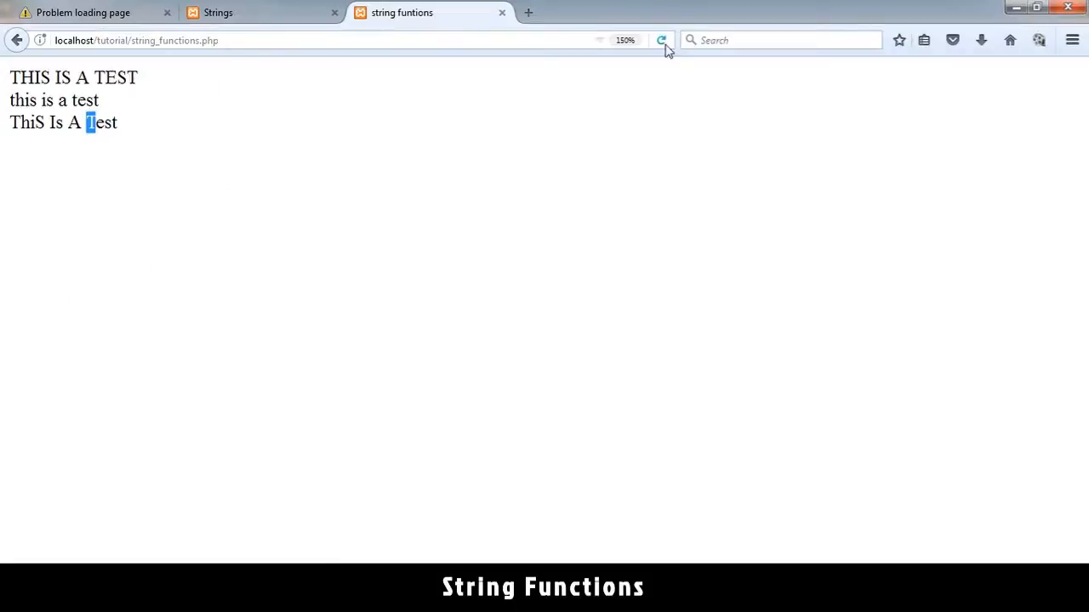
pyautogui.click(662, 40)
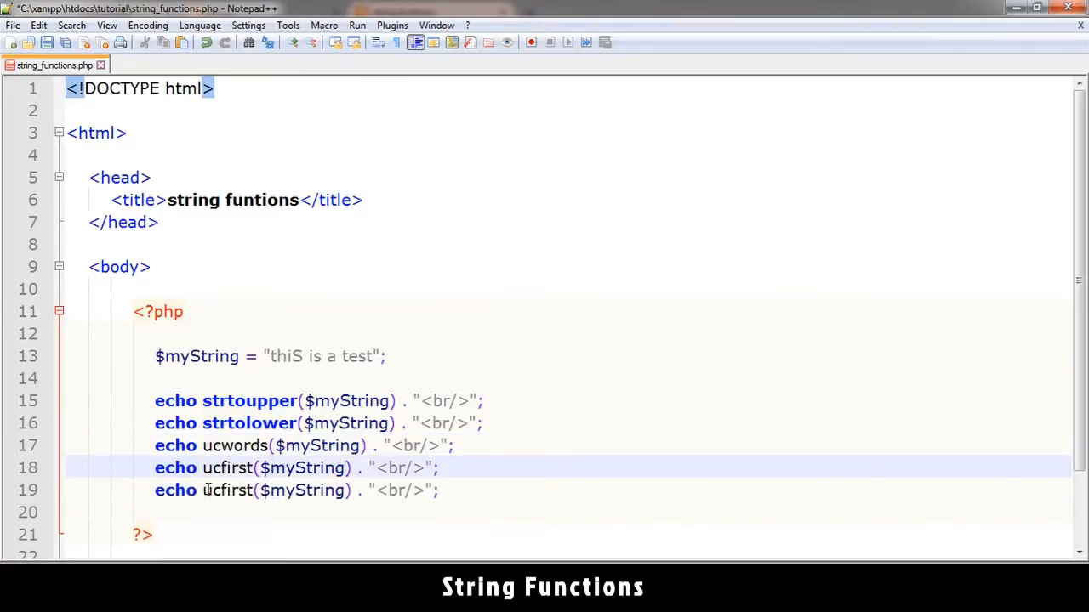
# Add a trim() echo line and extend $myString with spaces and the word book.
pyautogui.write('trim(')
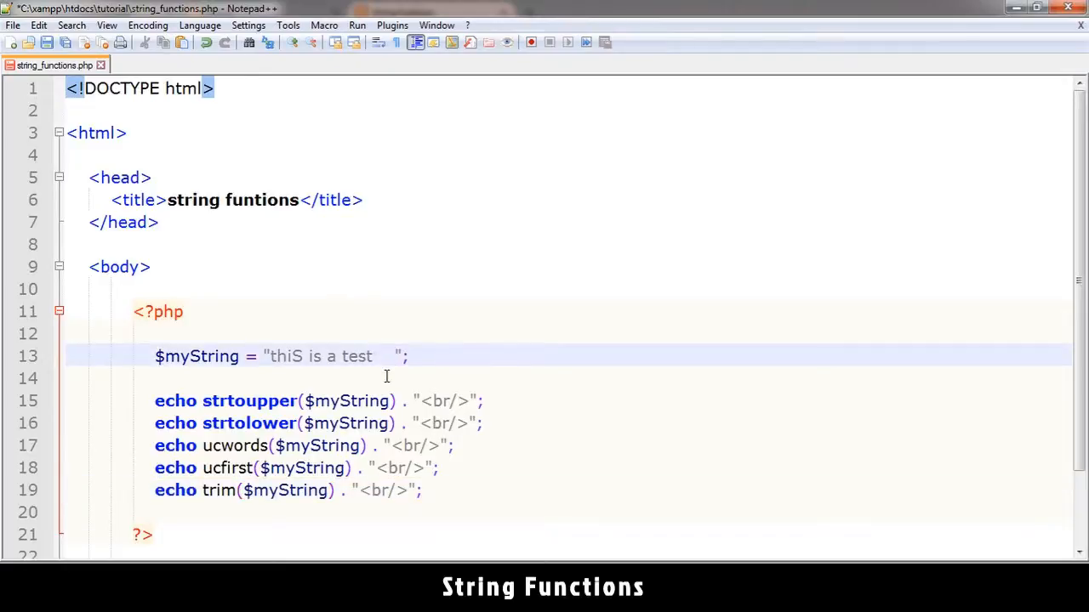
pyautogui.write('book')
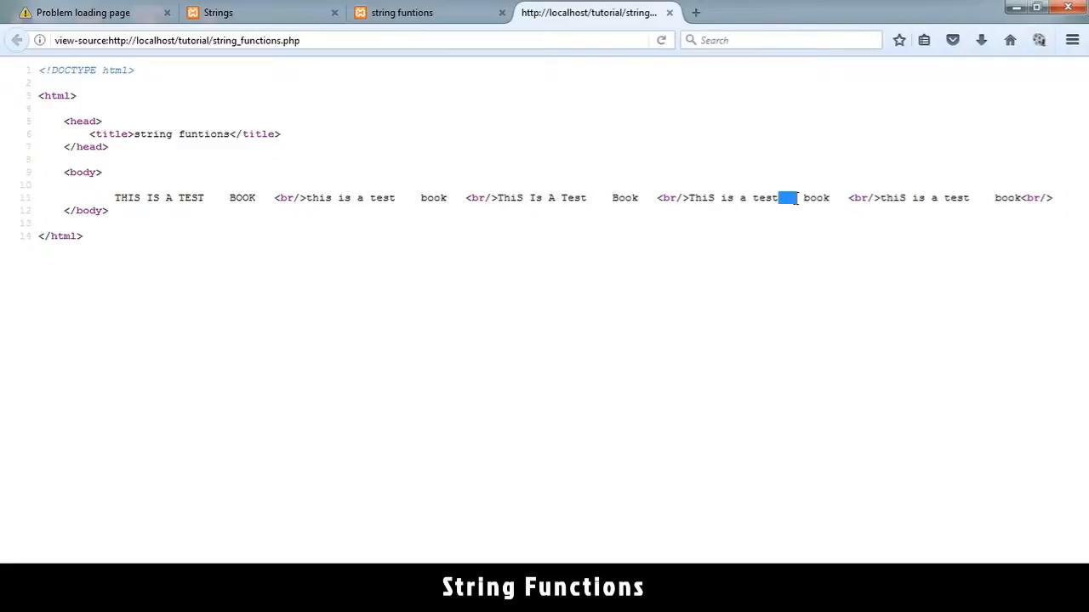
# Return to the rendered page and review the five string variations ending with book.
pyautogui.click(780, 197)
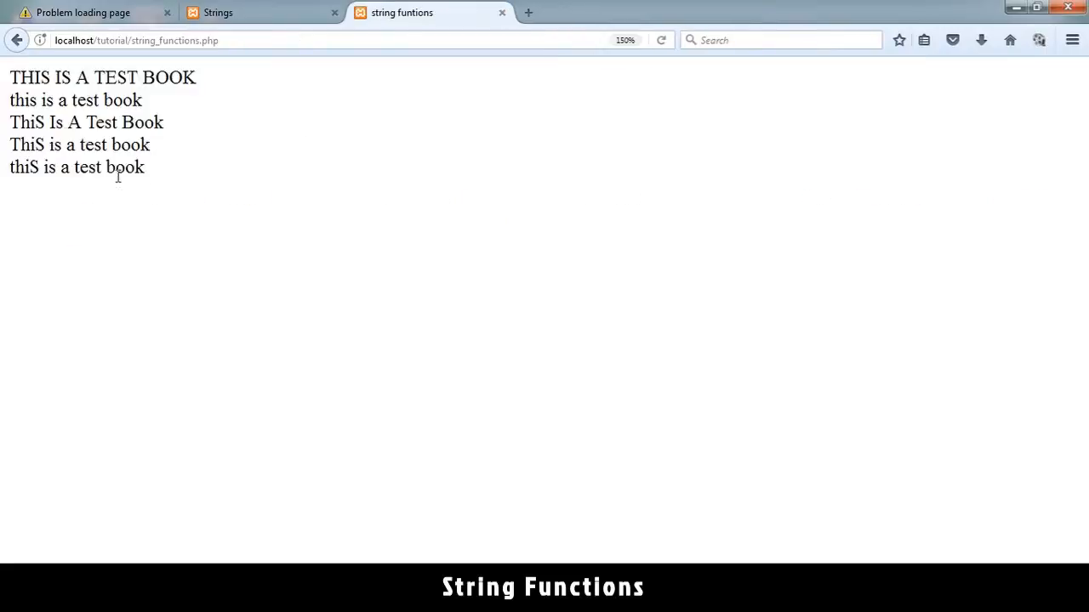
pyautogui.doubleClick(100, 166)
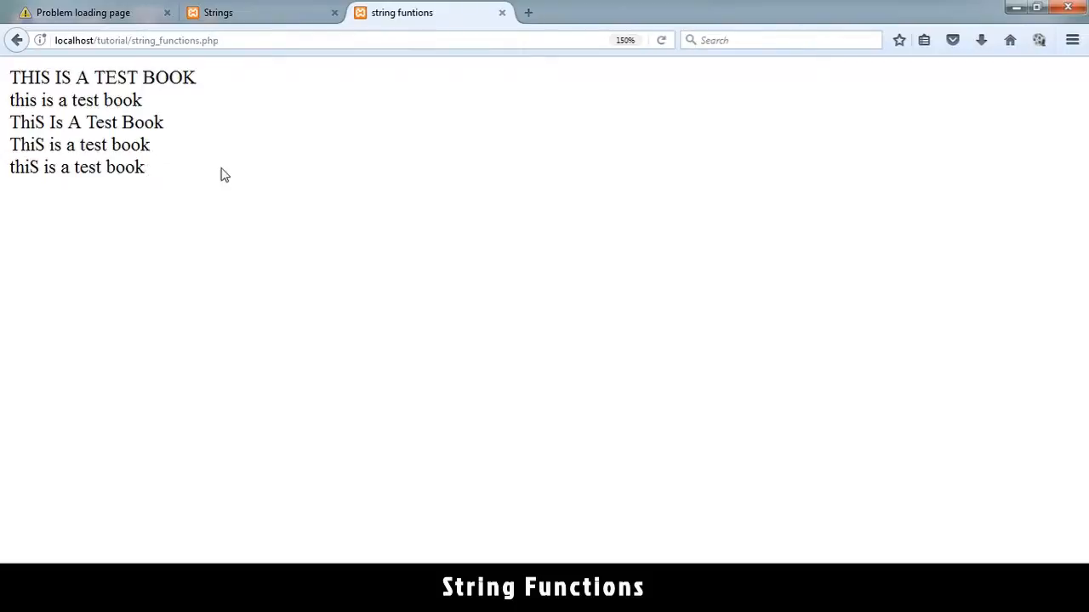
pyautogui.moveTo(4, 153)
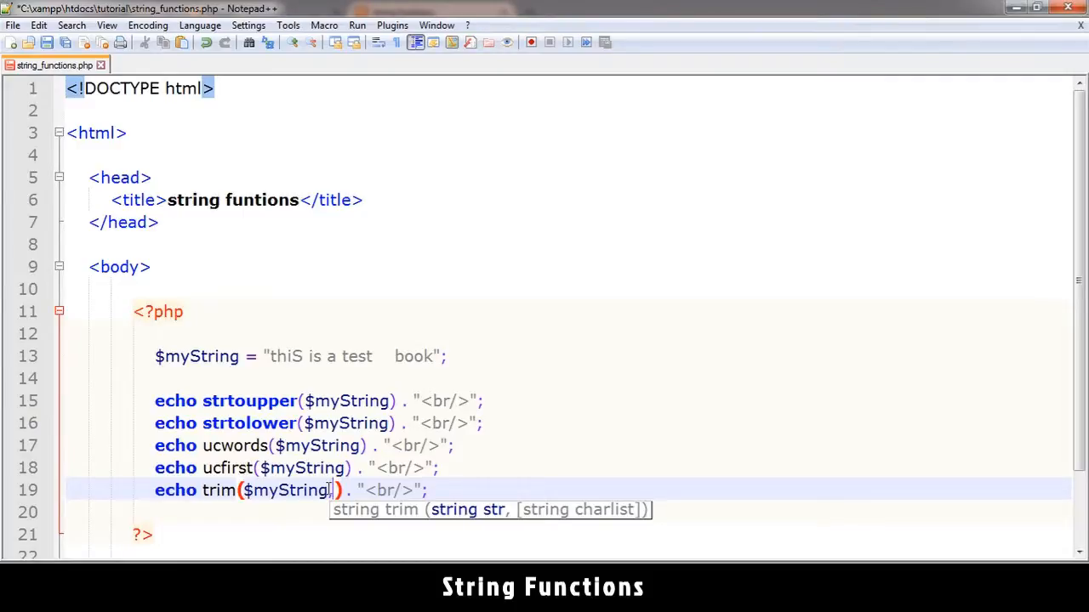
# Change the trim call to trim($myString,"ok") so it strips trailing o and k.
pyautogui.write('k')
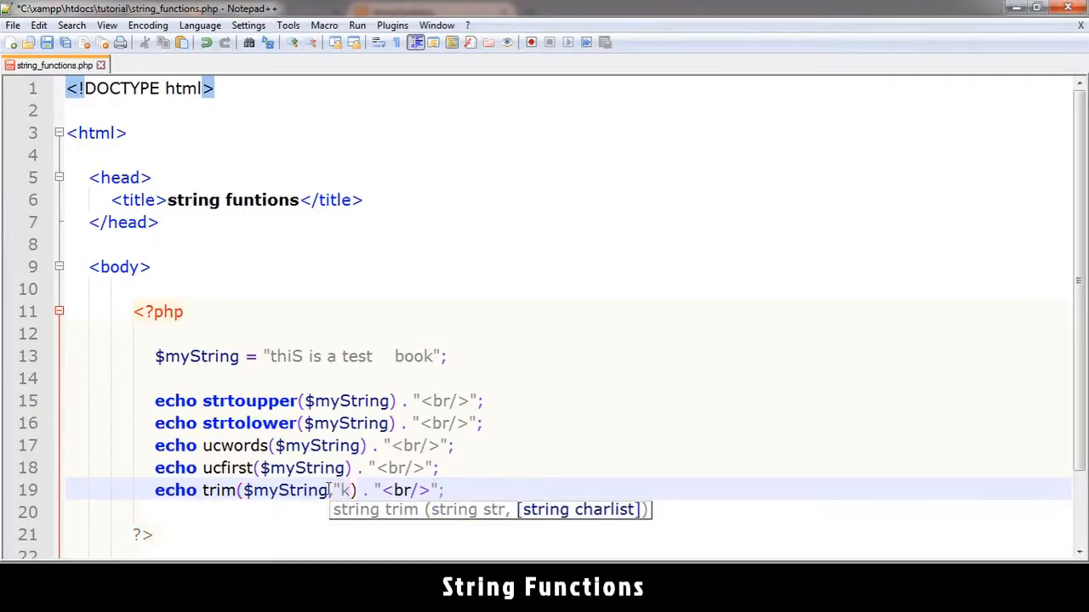
pyautogui.write('"')
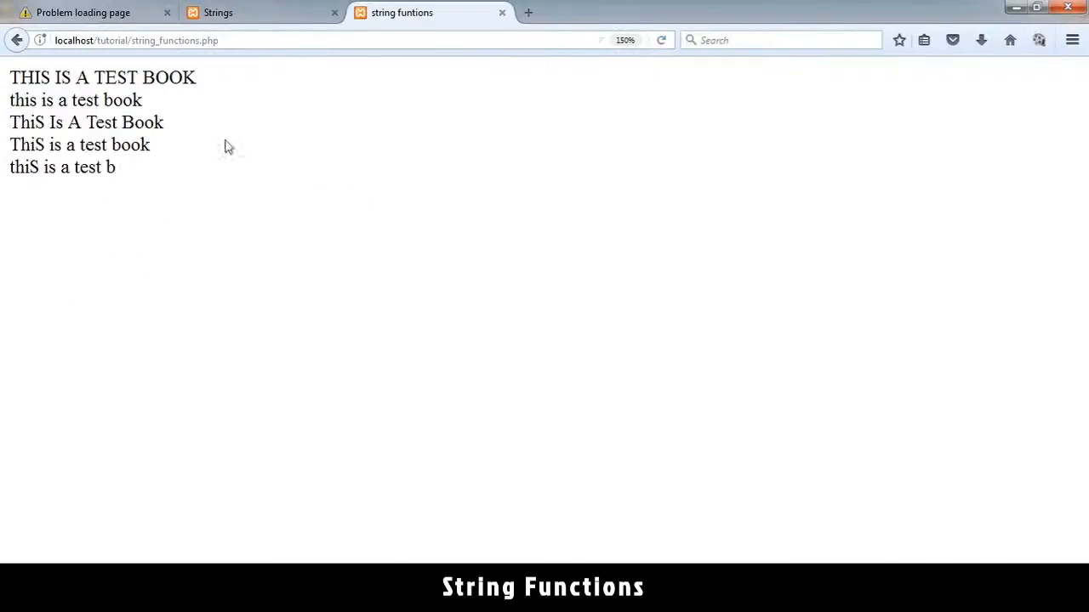
pyautogui.moveTo(442, 459)
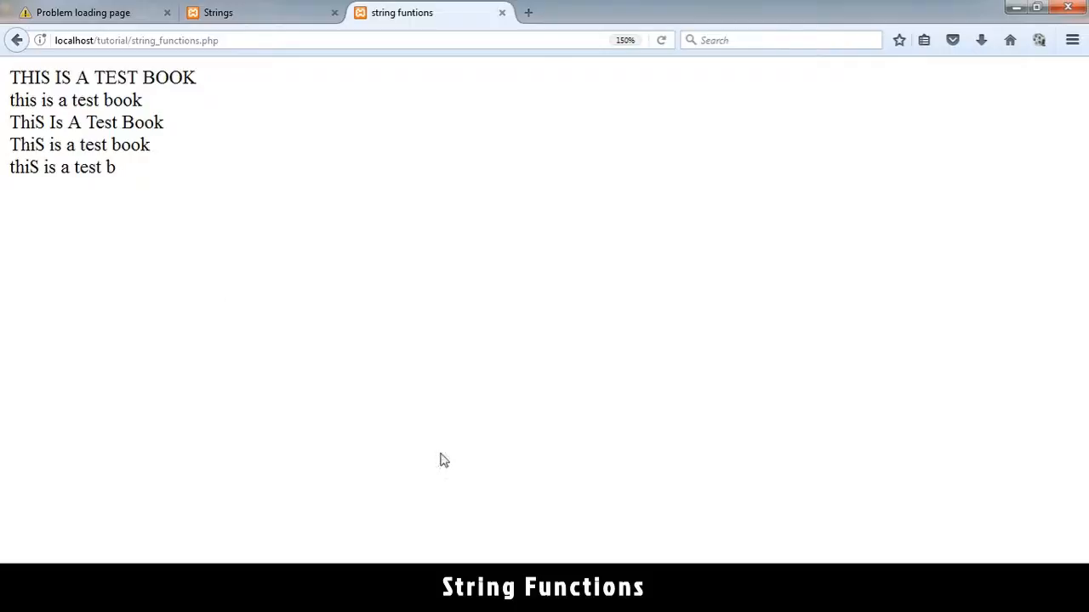
pyautogui.moveTo(117, 168)
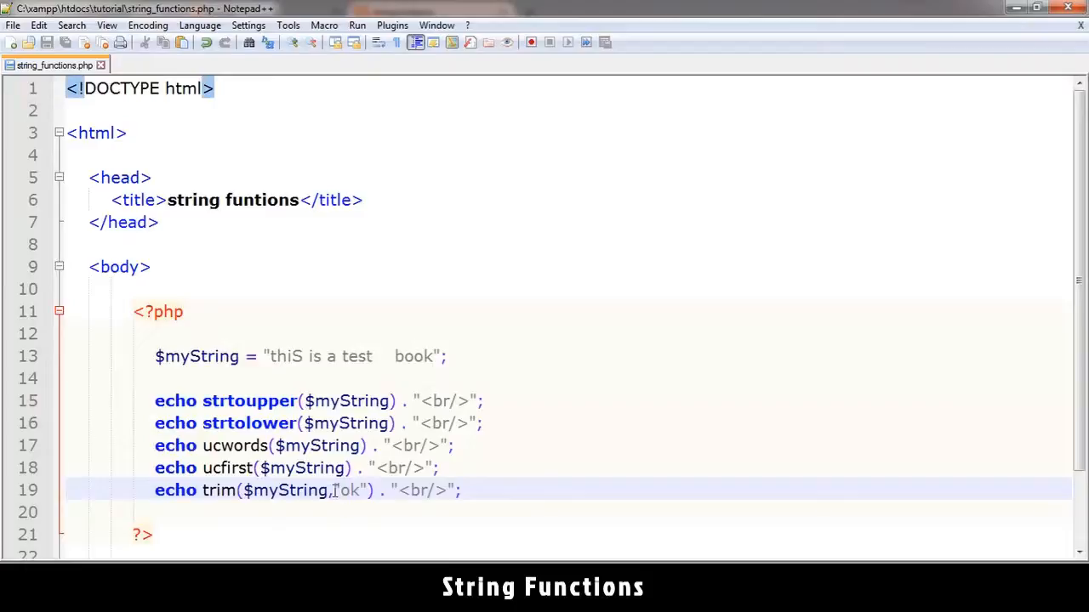
# Append . "<br/>"; to the strlen and strstr echo lines so each ends with a line break.
pyautogui.scroll(-3)
pyautogui.write('echo "trim: " . trim($myString);')
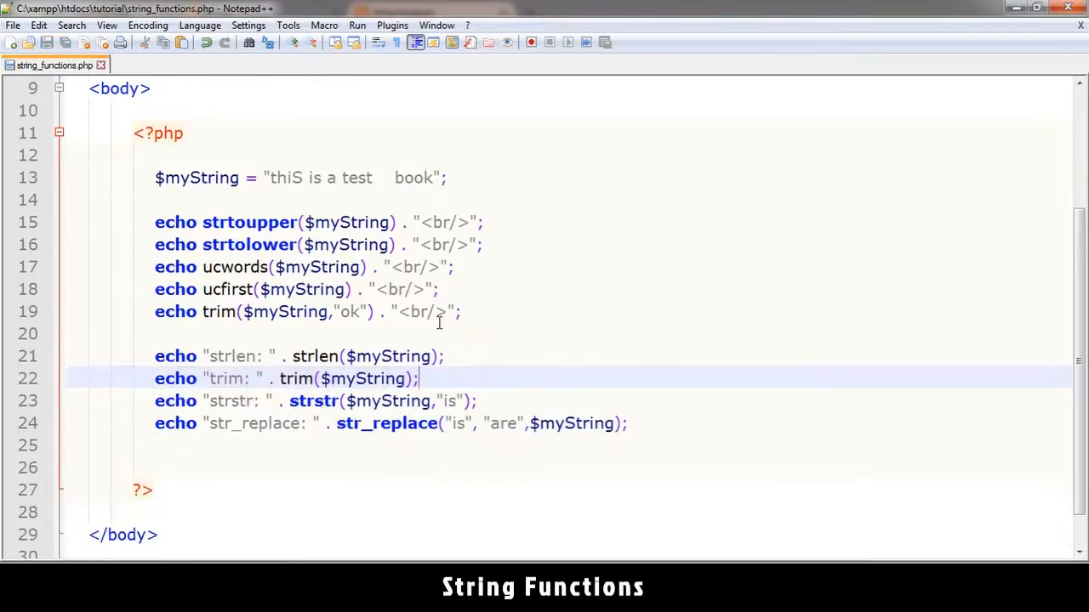
pyautogui.doubleClick(231, 355)
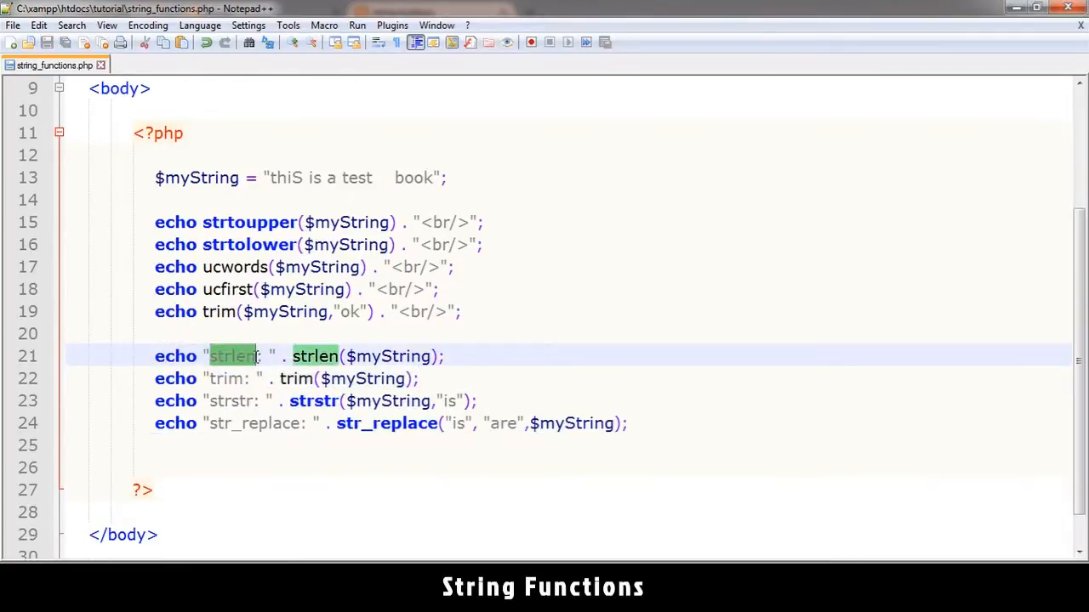
pyautogui.moveTo(380, 310)
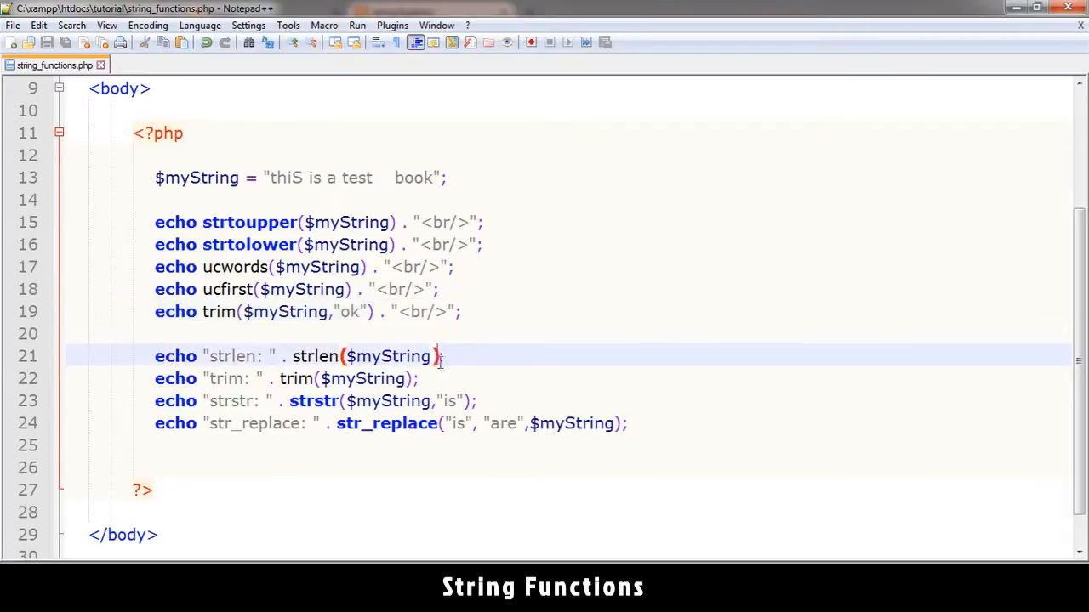
pyautogui.write('. "<br/>";')
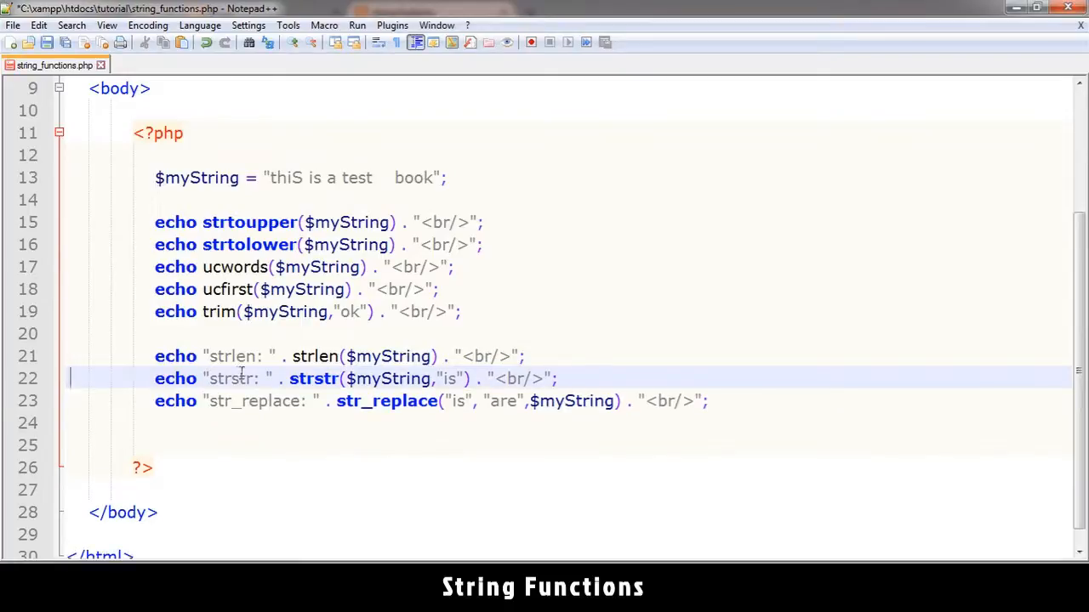
pyautogui.doubleClick(313, 379)
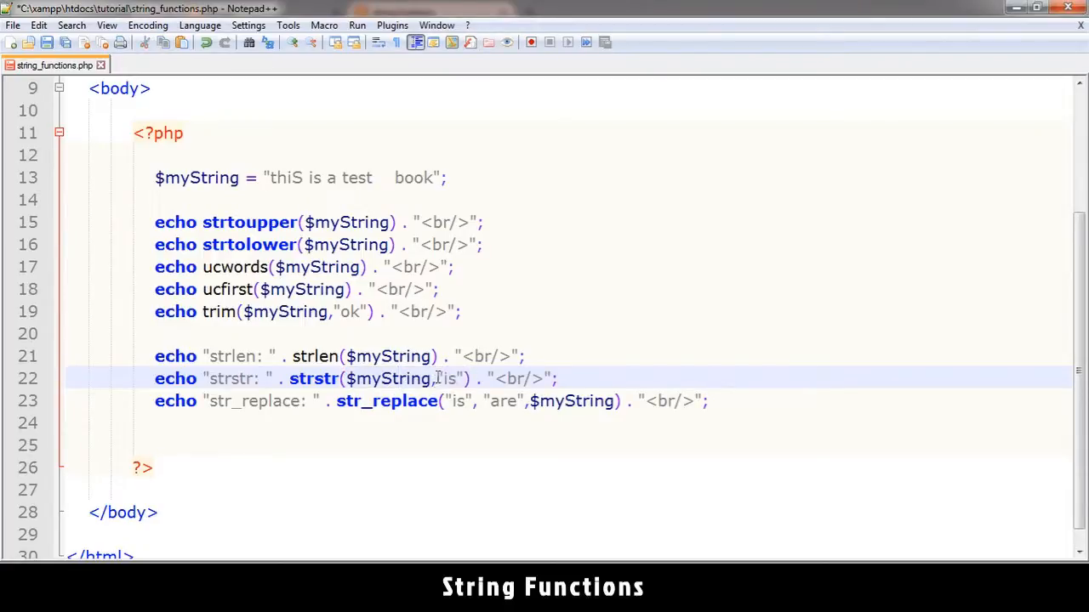
pyautogui.doubleClick(448, 379)
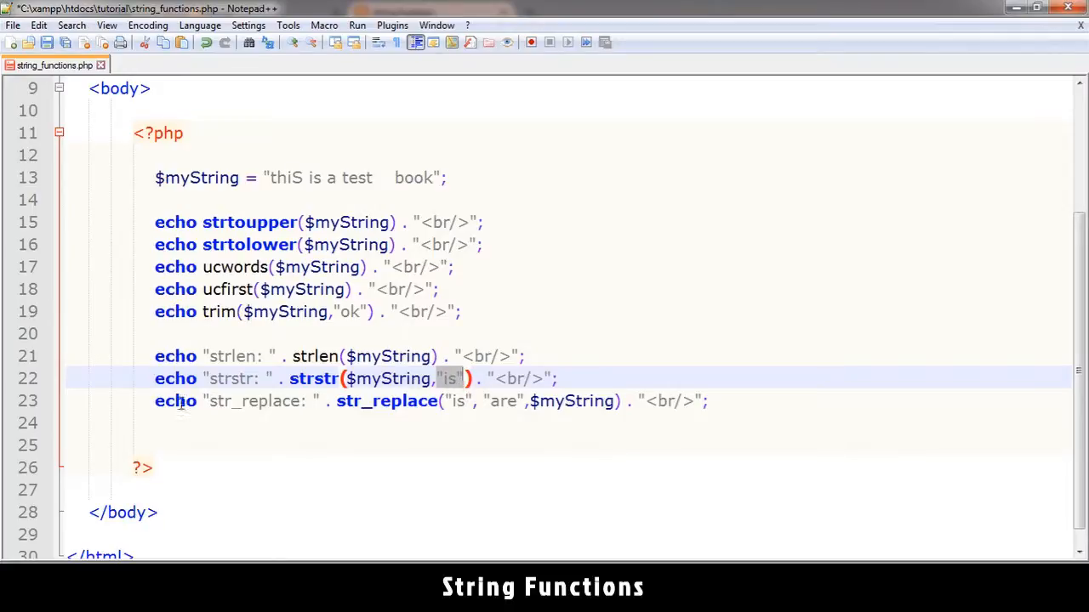
pyautogui.doubleClick(253, 401)
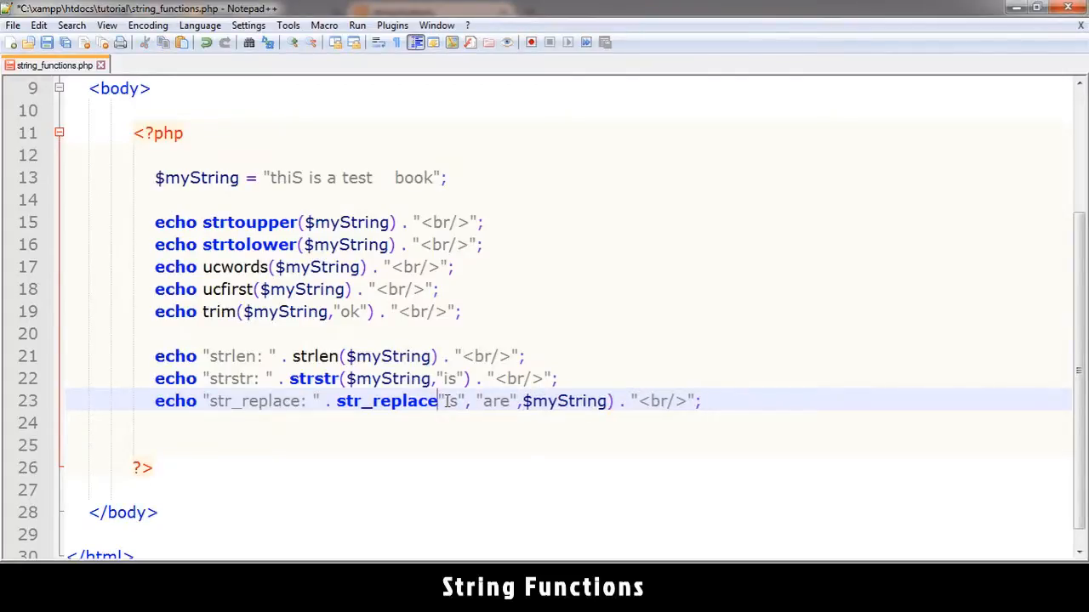
pyautogui.write('(')
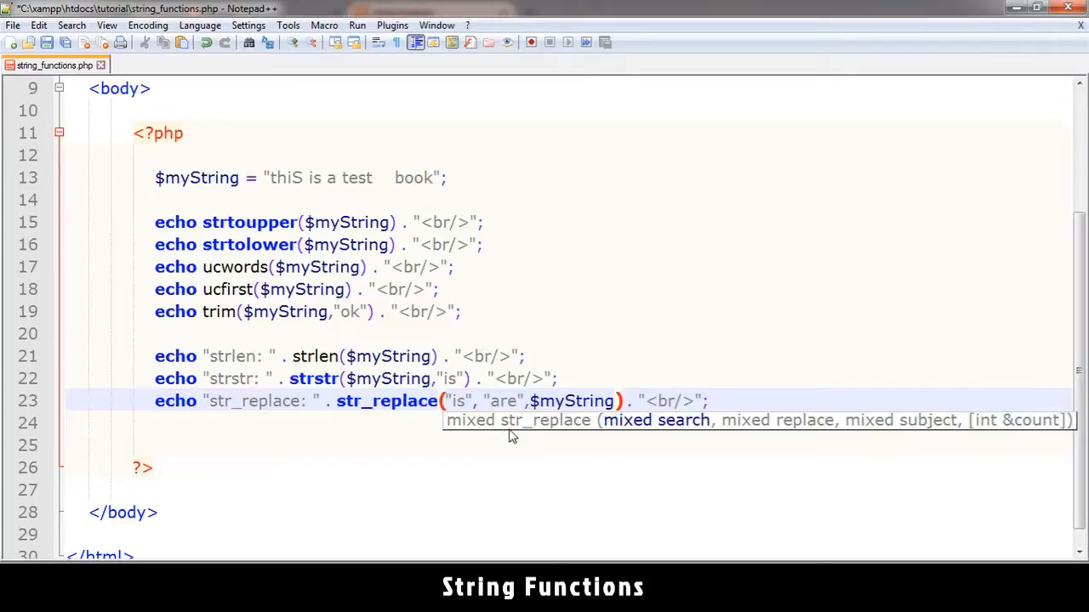
pyautogui.moveTo(687, 428)
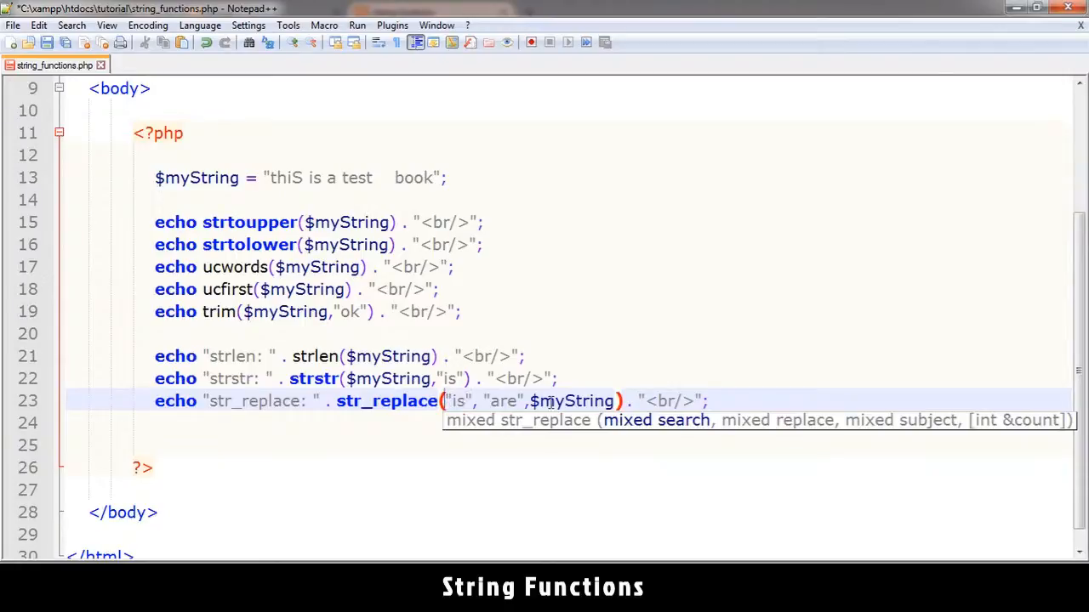
pyautogui.moveTo(808, 429)
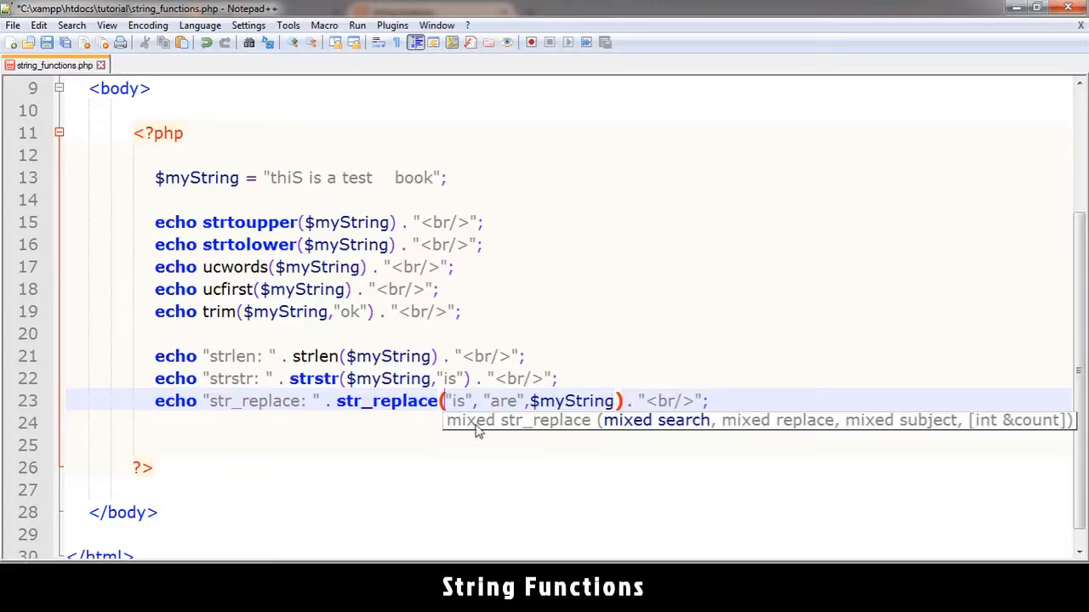
pyautogui.moveTo(867, 425)
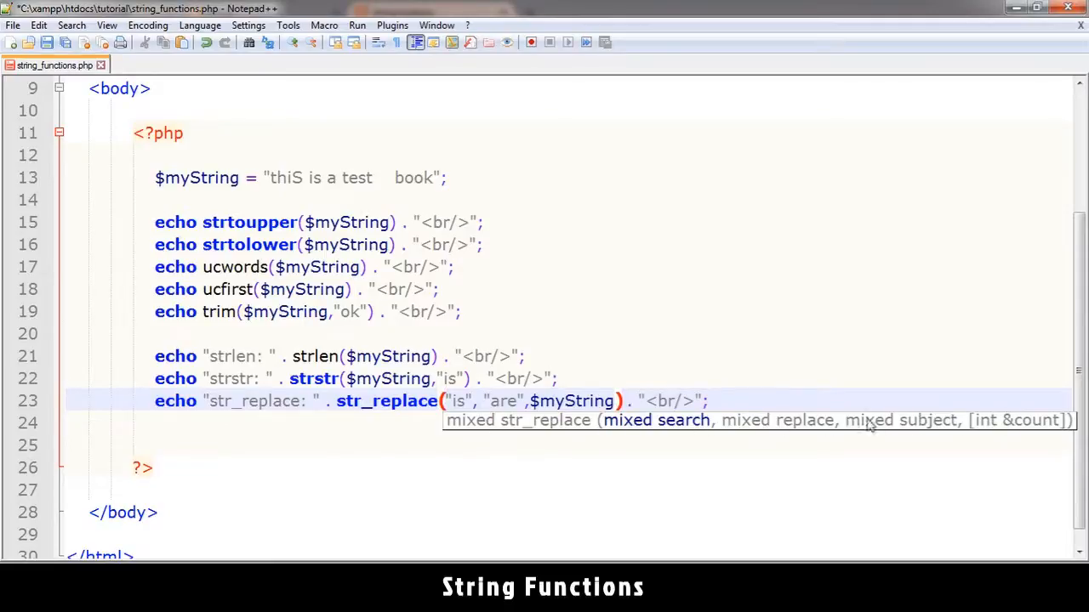
pyautogui.click(481, 312)
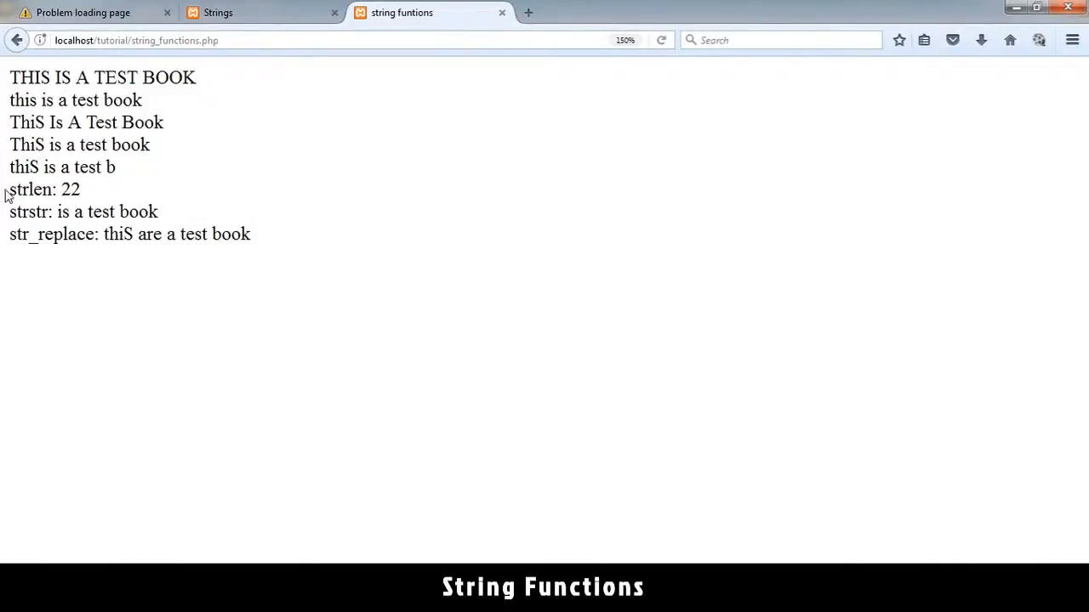
# Inspect the reloaded output showing the uppercase line and strlen result 22.
pyautogui.doubleClick(70, 189)
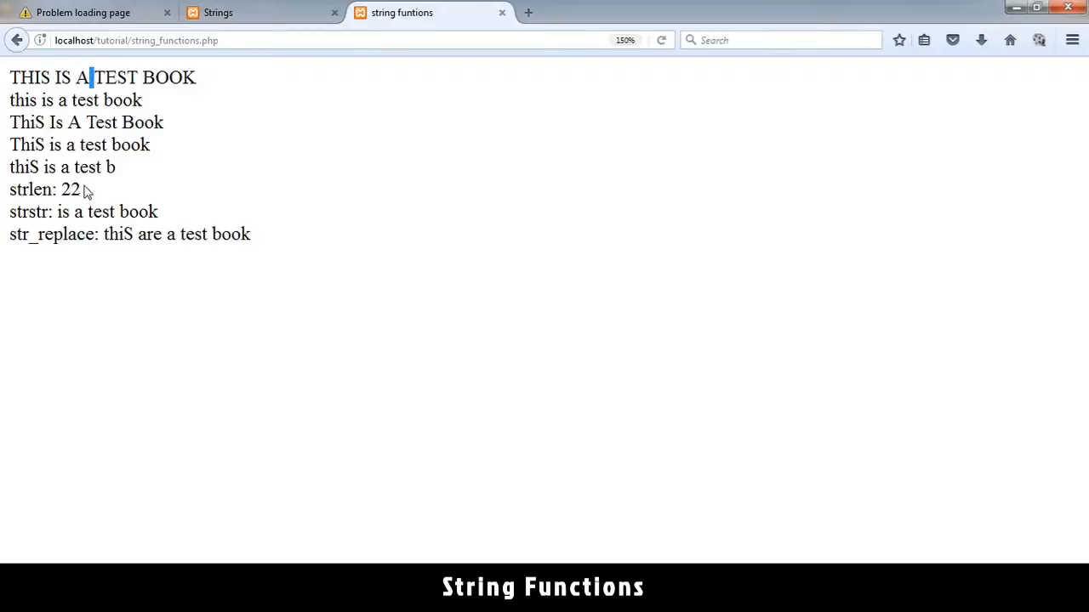
pyautogui.doubleClick(18, 212)
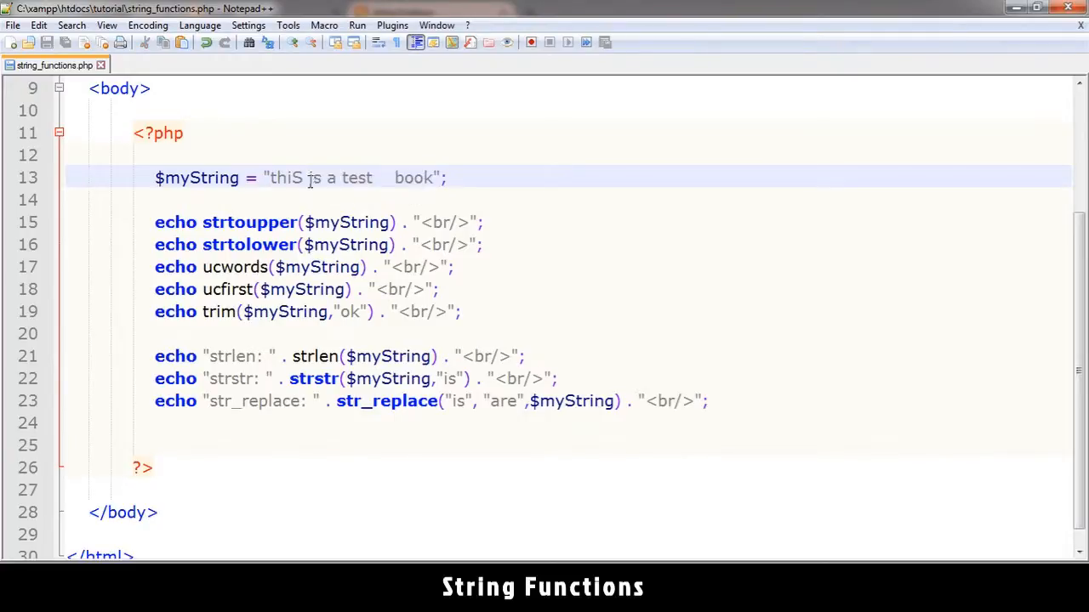
# Add a //php.net comment on the blank line below the echo statements.
pyautogui.doubleClick(316, 178)
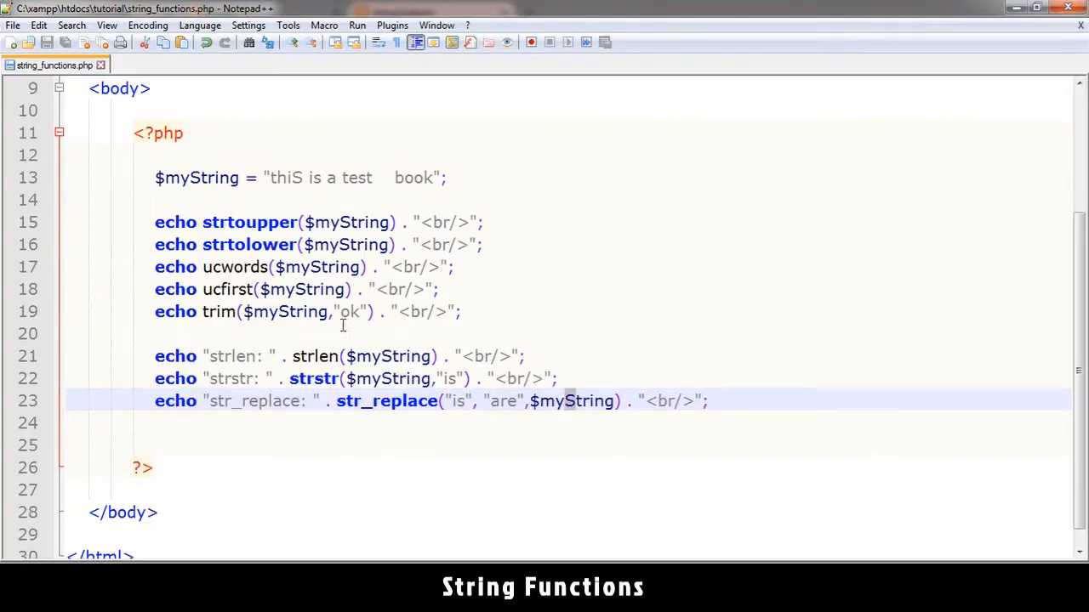
pyautogui.moveTo(155, 222); pyautogui.dragTo(439, 289)
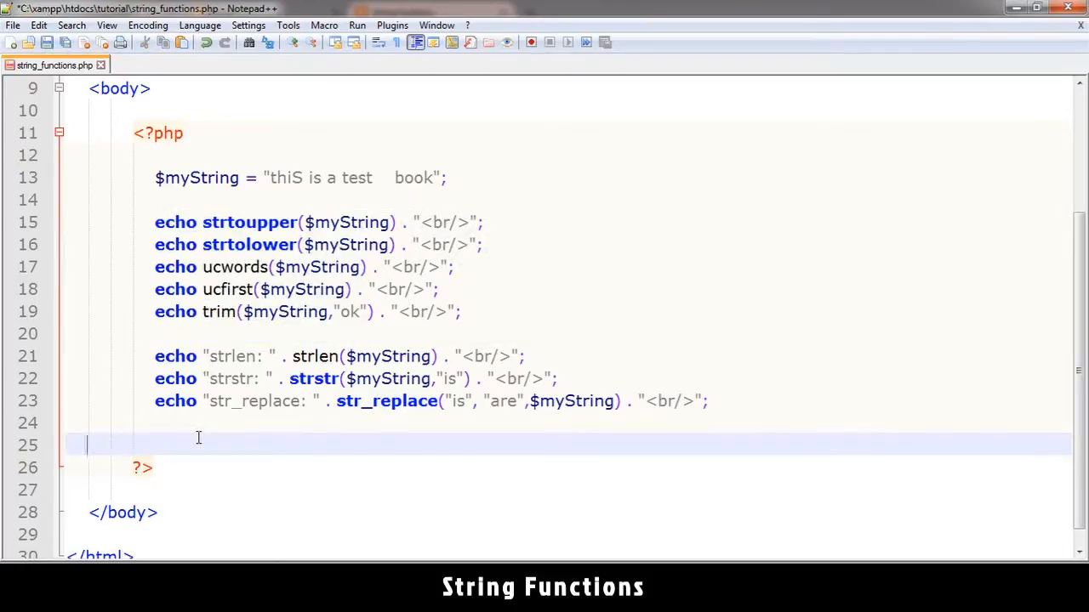
pyautogui.write('//p')
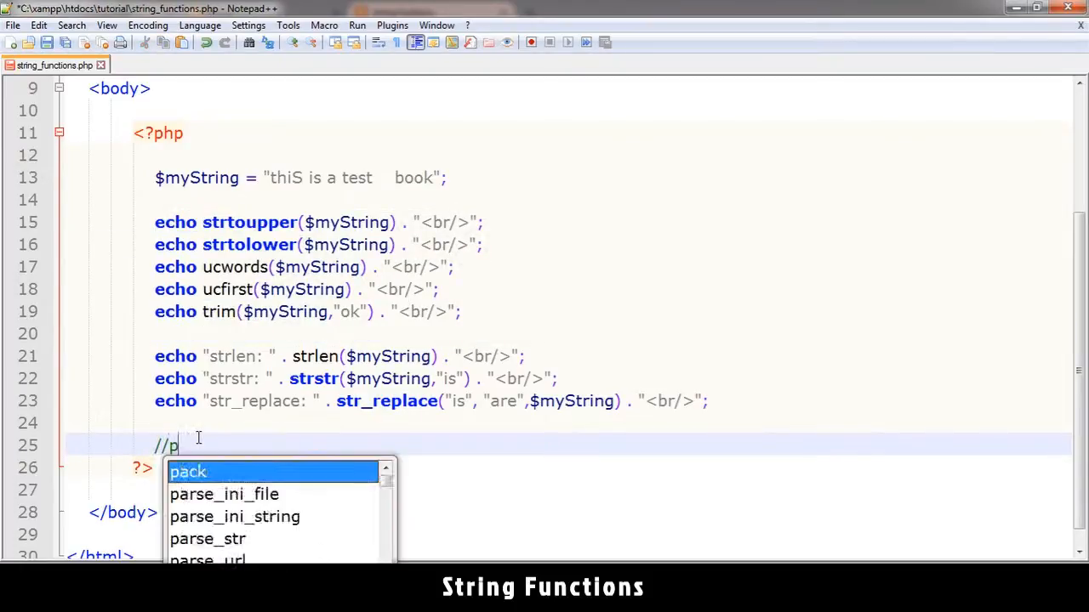
pyautogui.write('hp.net')
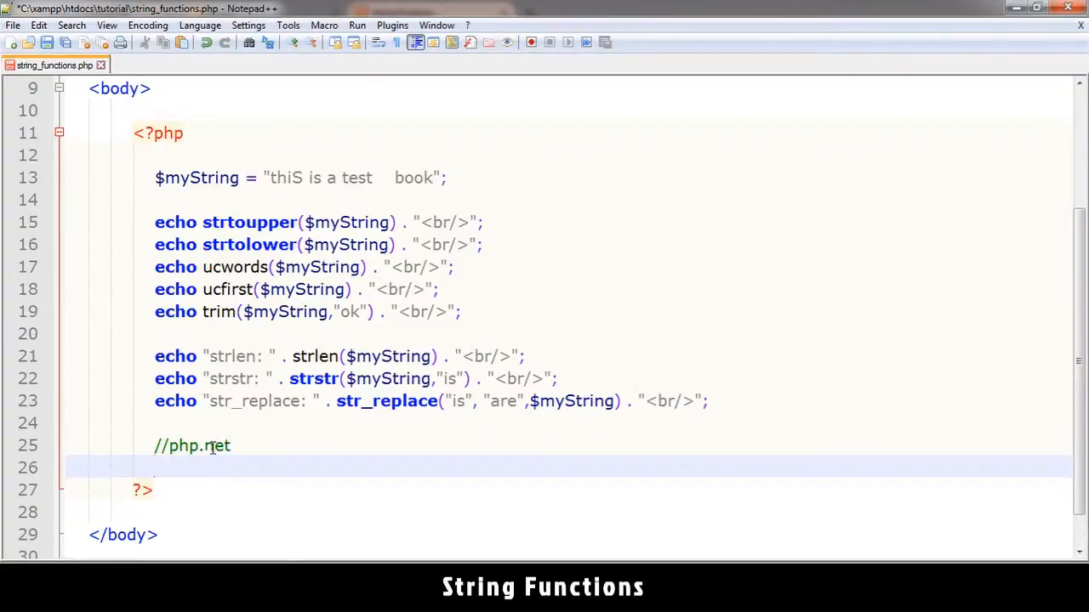
# Type and remove 'search string functions', then select all the echo statements.
pyautogui.write('search')
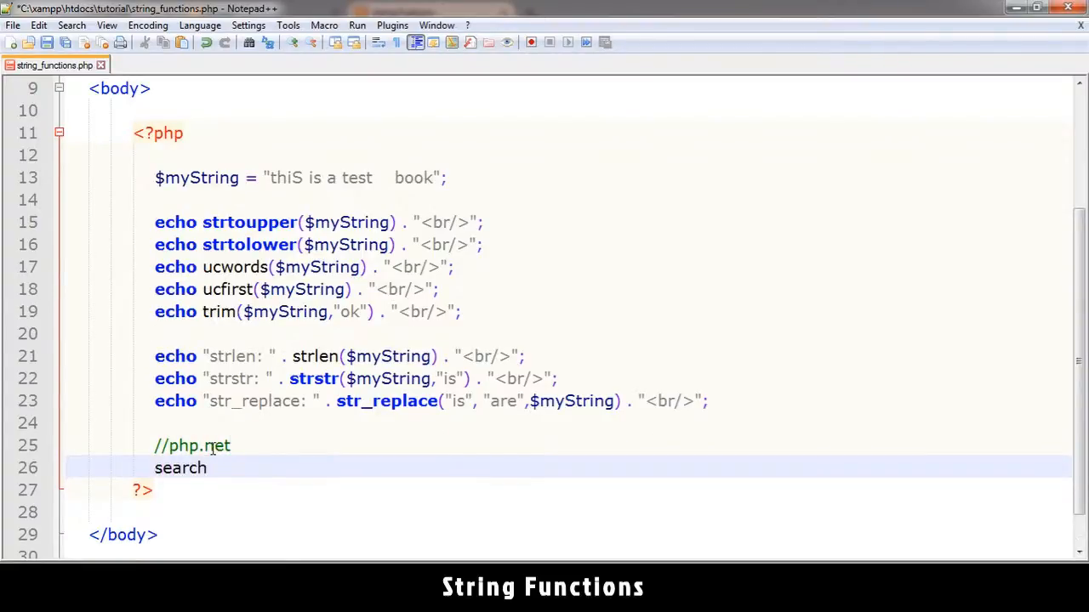
pyautogui.write('string funct')
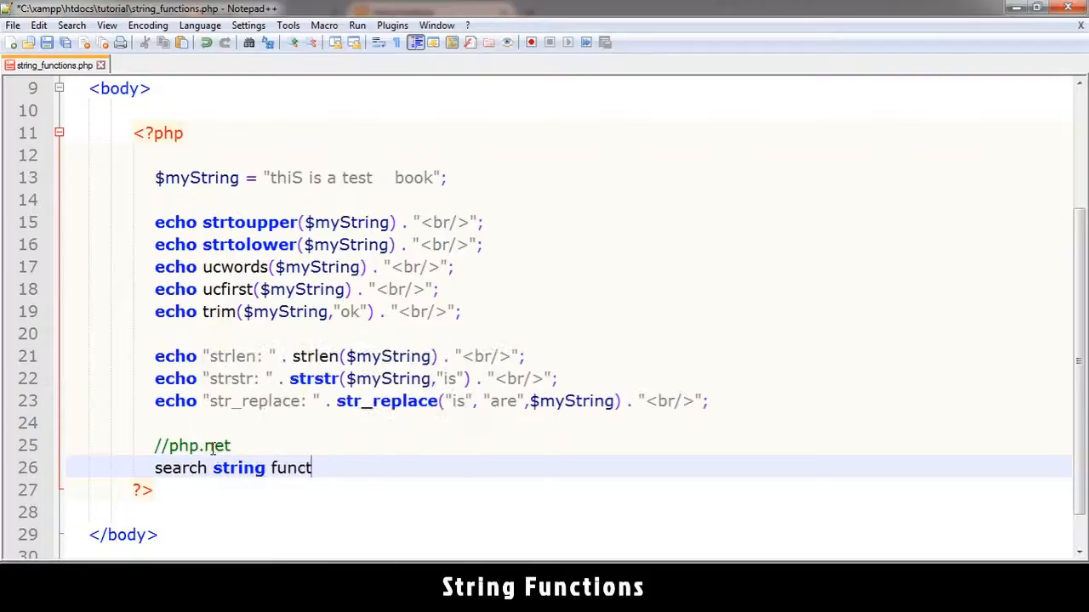
pyautogui.write('ions')
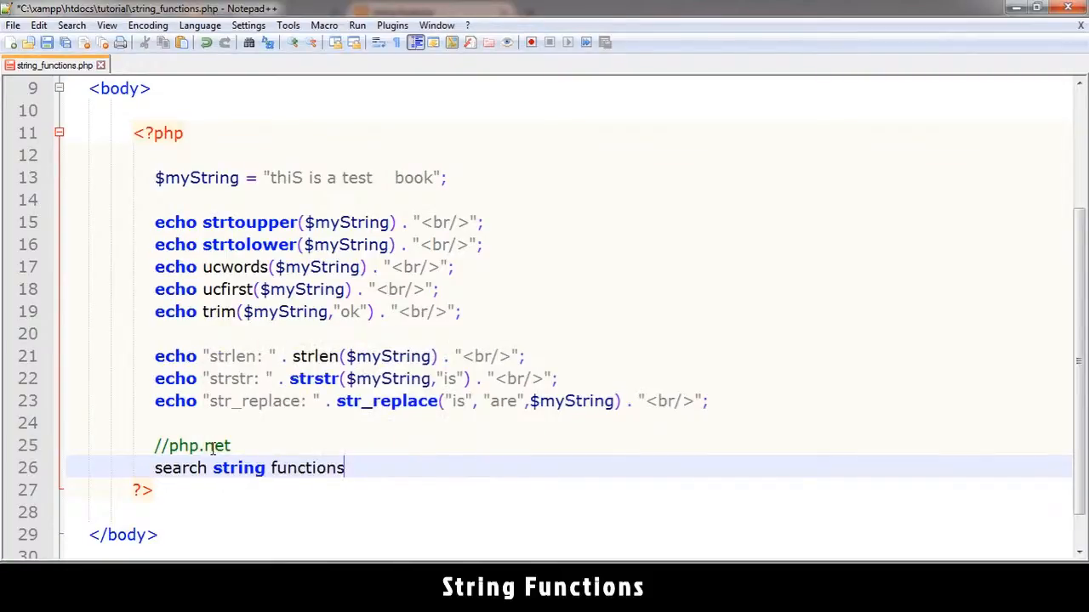
pyautogui.press('BackSpace')
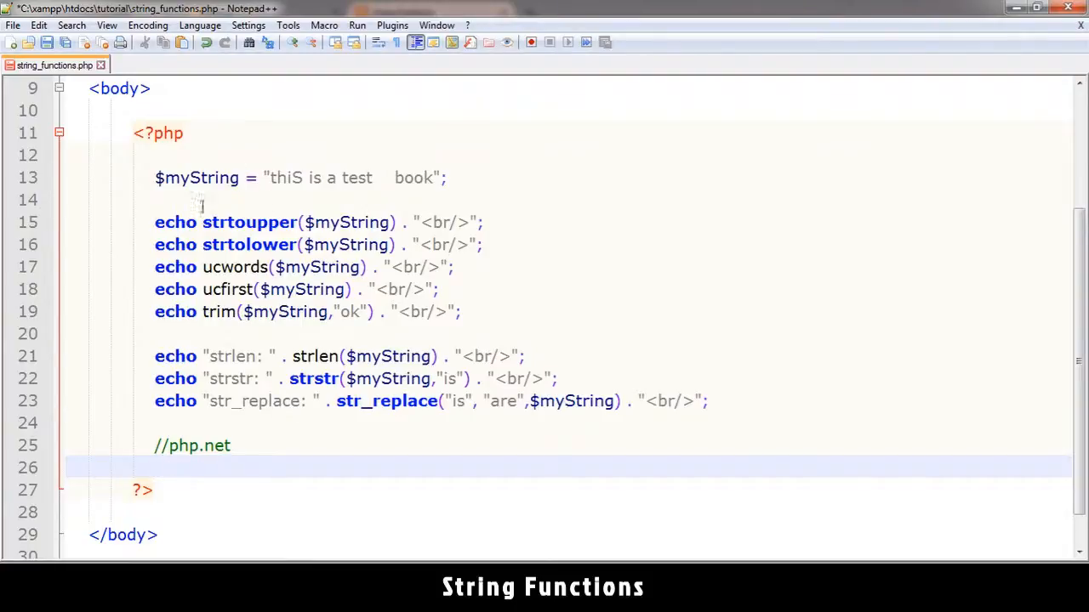
pyautogui.moveTo(155, 222); pyautogui.dragTo(706, 401)
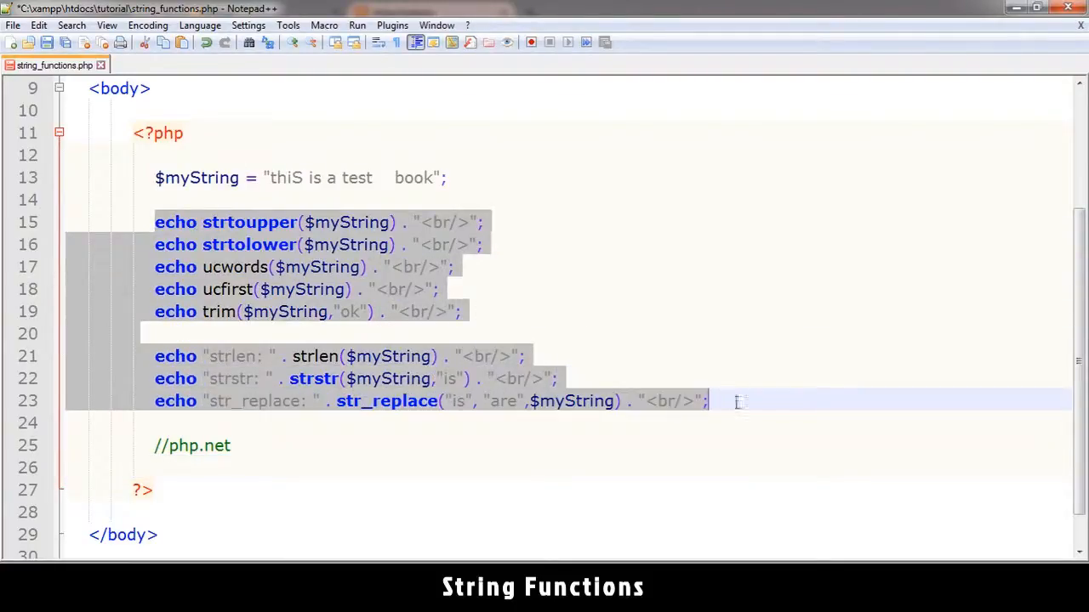